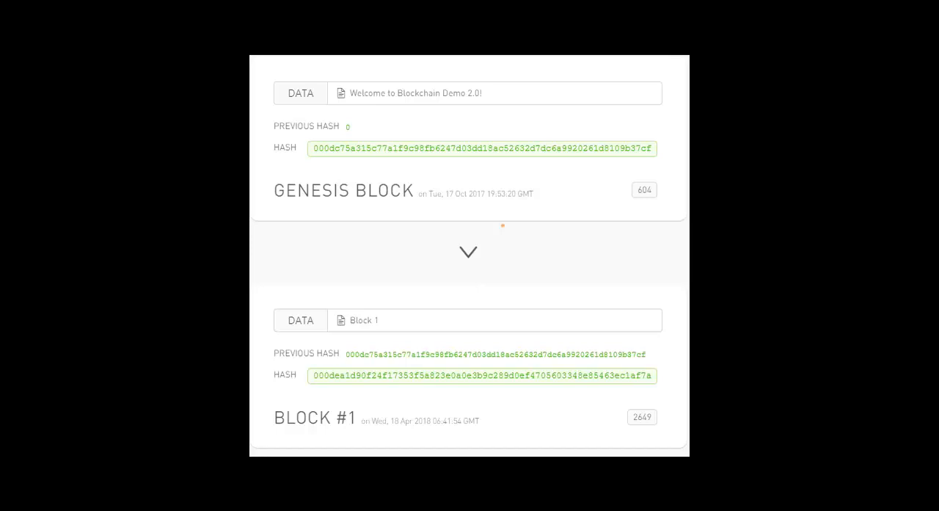
# - Edit the genesis block's data to "Welcome to Blockchain Demo 1.0!", invalidating its hash
pyautogui.scroll(-3)
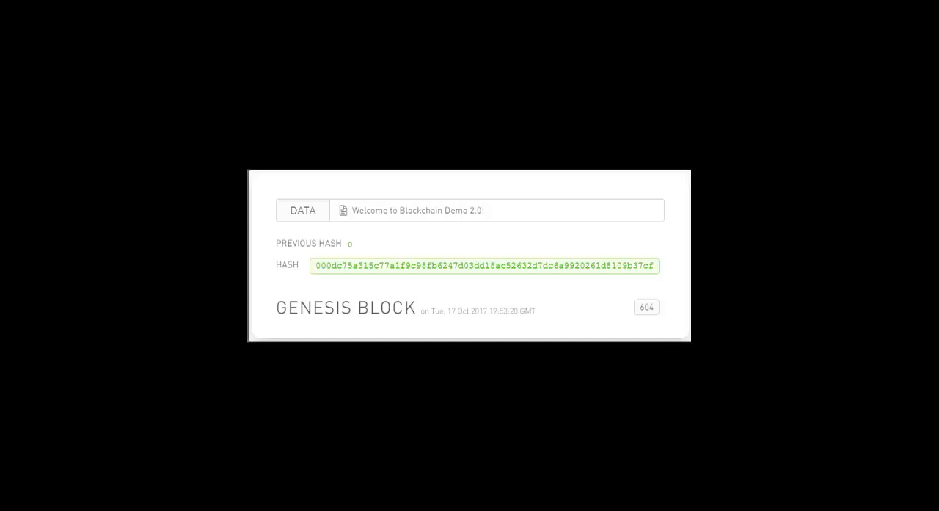
pyautogui.doubleClick(345, 309)
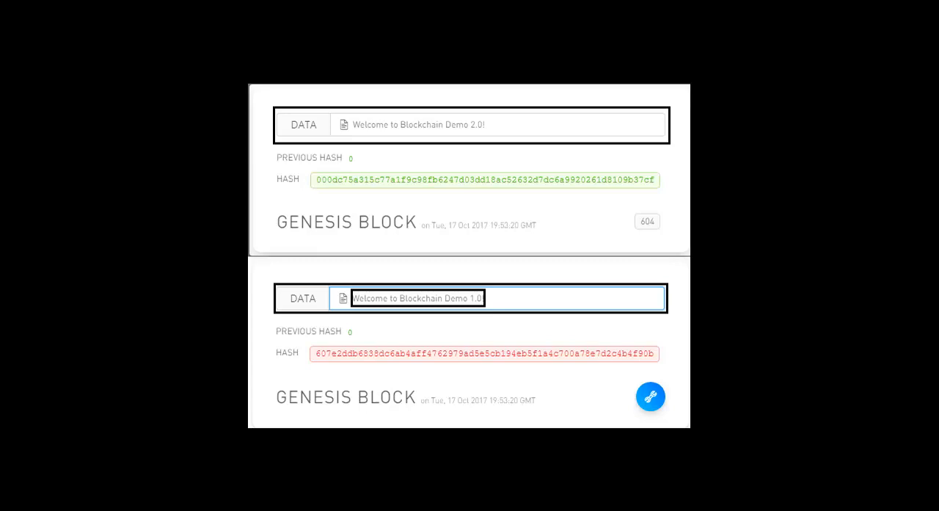
# - Mine the tampered genesis block to get a valid zero-prefixed hash with nonce 1782
pyautogui.click(650, 397)
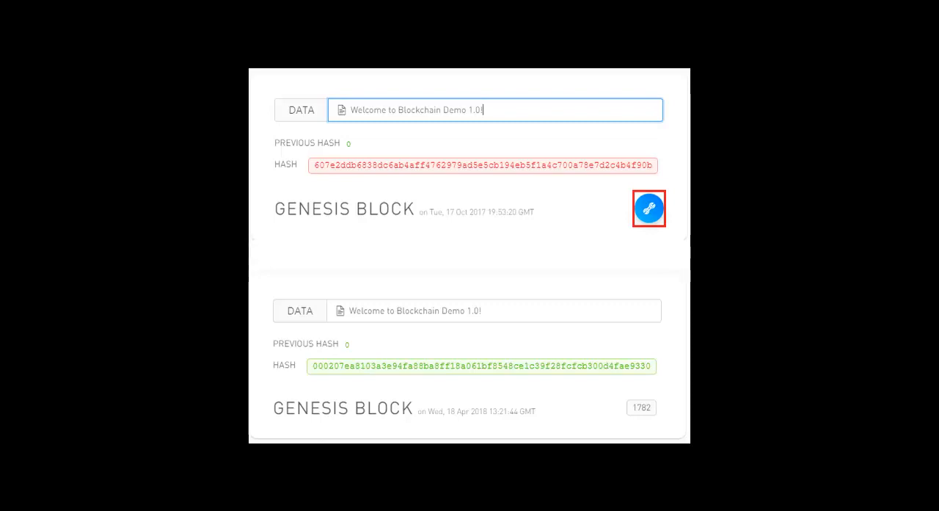
# - Return to Satoshi's main blockchain page showing the original genesis block with nonce 604
pyautogui.click(649, 209)
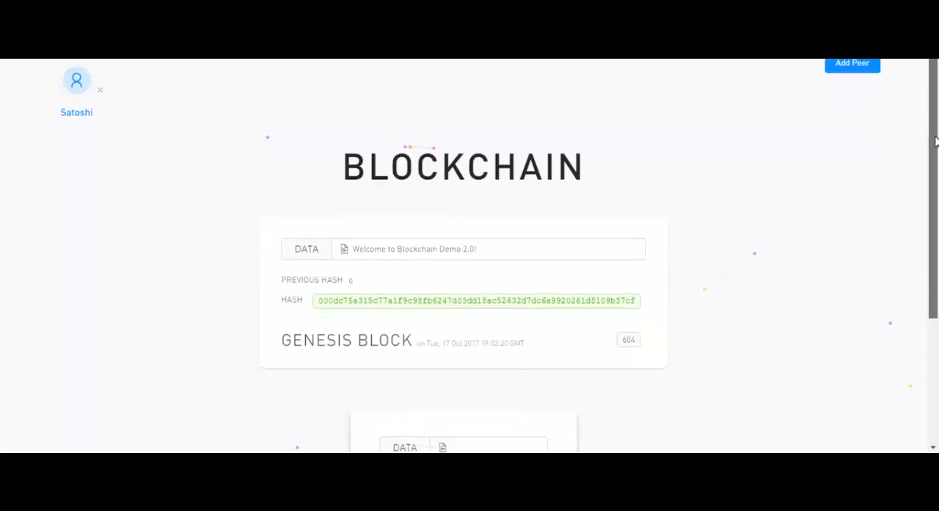
pyautogui.scroll(-3)
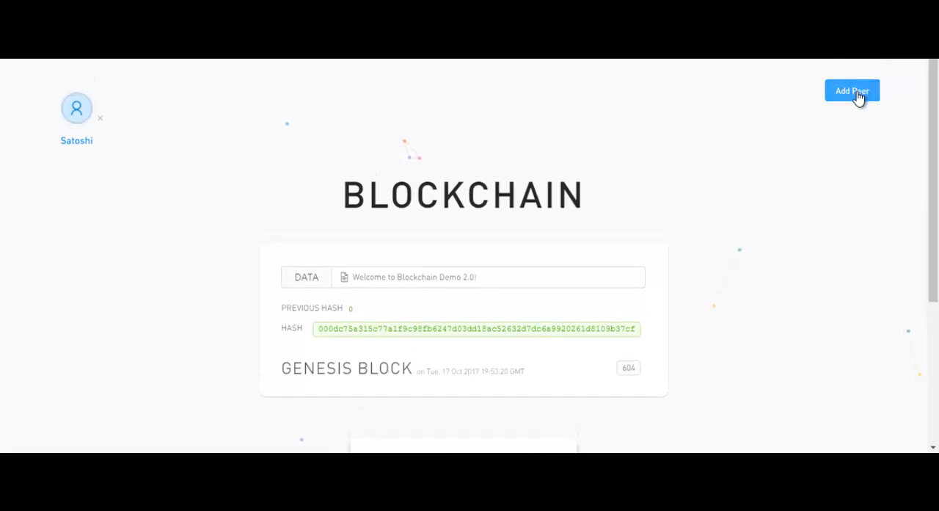
# - Add peer Oscar beside Satoshi and view the shared genesis block as Oscar
pyautogui.click(851, 91)
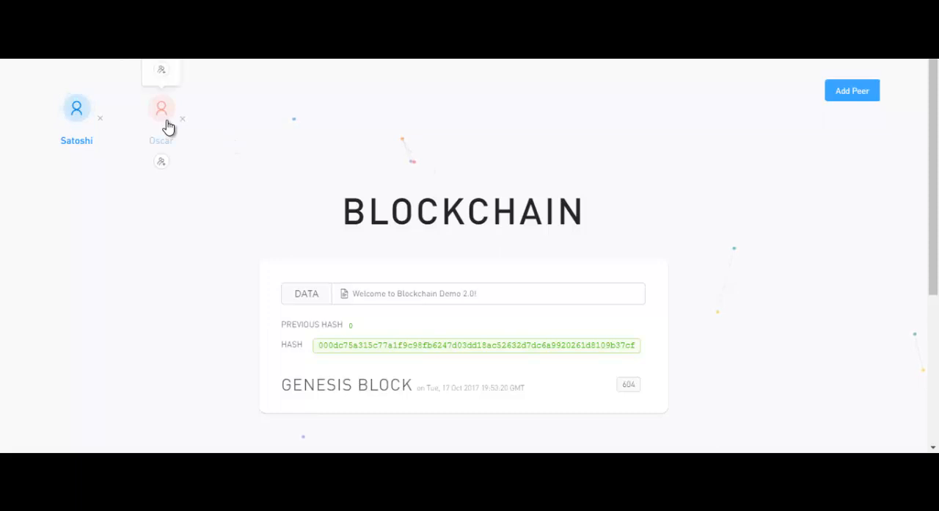
pyautogui.moveTo(163, 119)
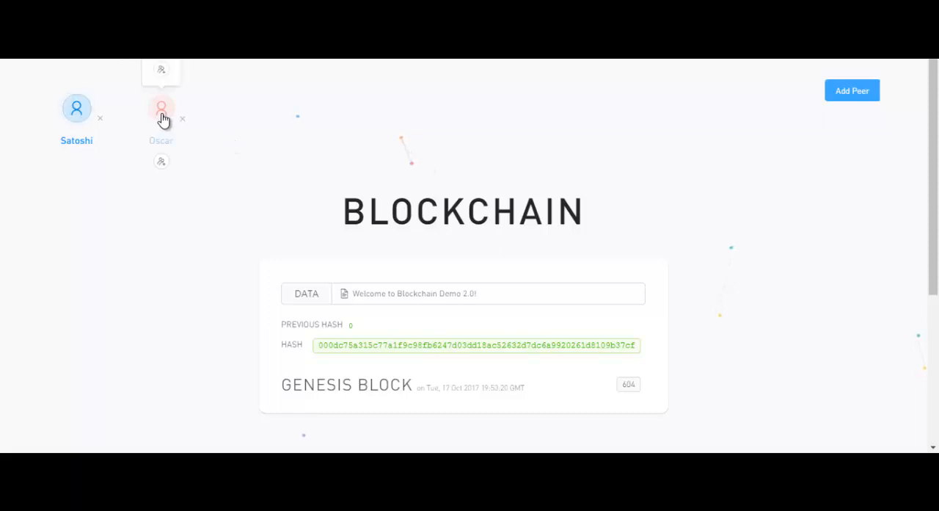
pyautogui.click(162, 108)
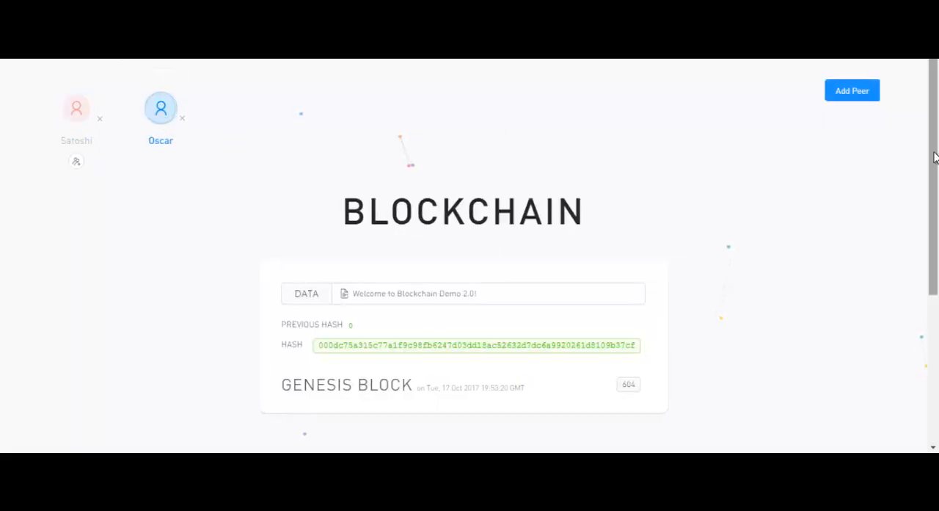
pyautogui.scroll(-3)
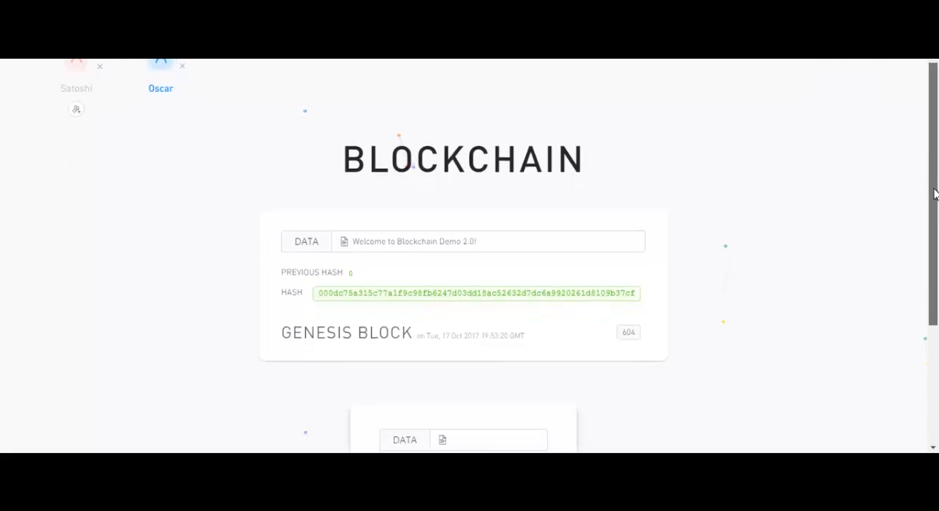
pyautogui.scroll(-3)
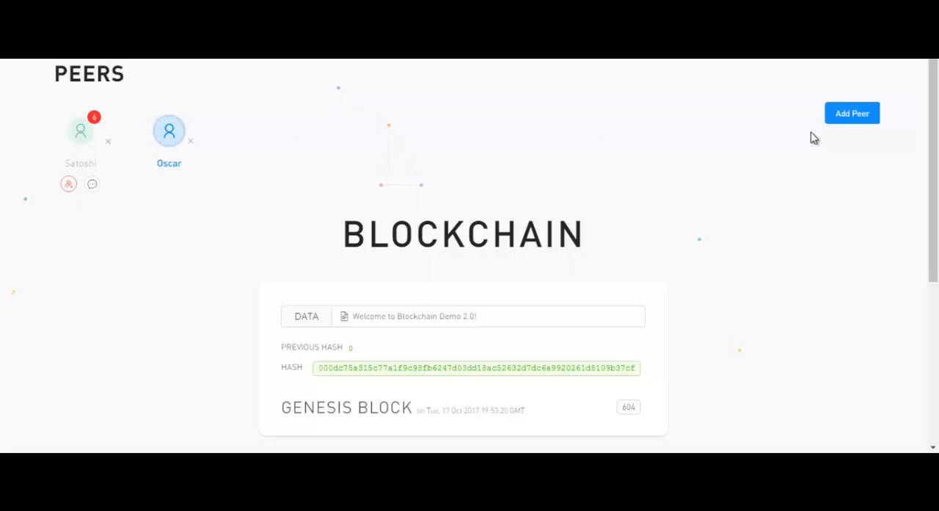
# - Add peer Mimi, make her active, and connect her with Oscar
pyautogui.click(851, 113)
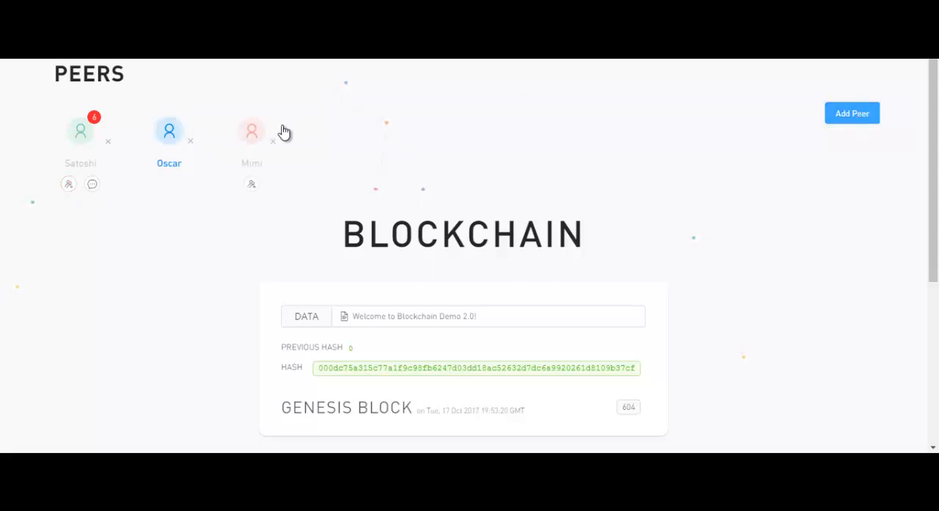
pyautogui.click(253, 131)
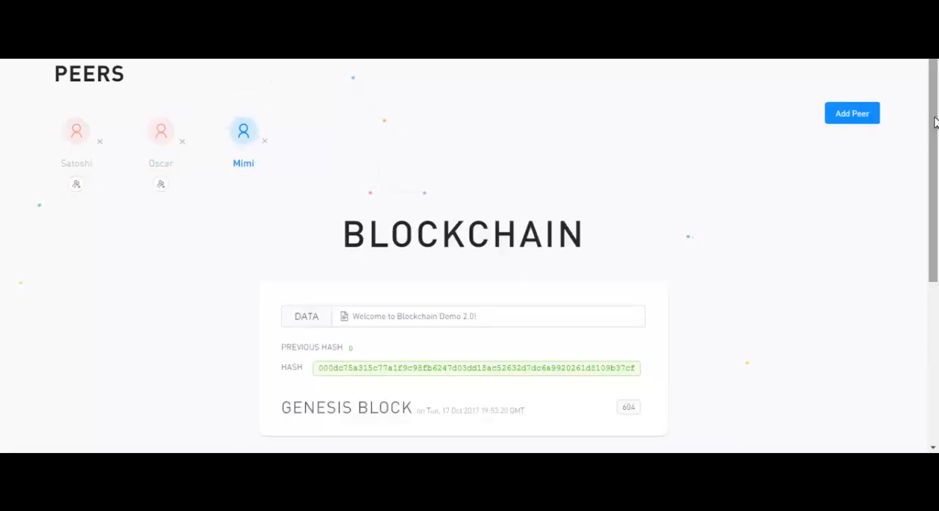
pyautogui.scroll(-3)
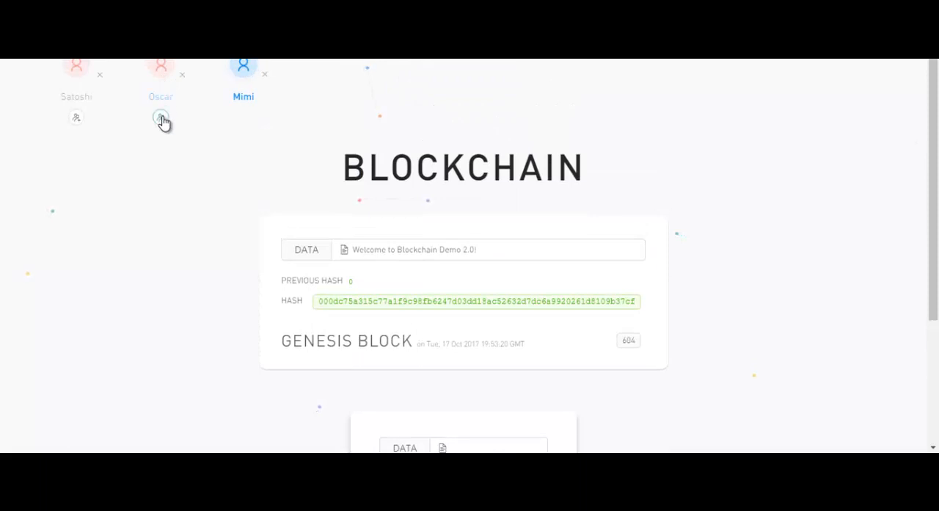
pyautogui.click(160, 118)
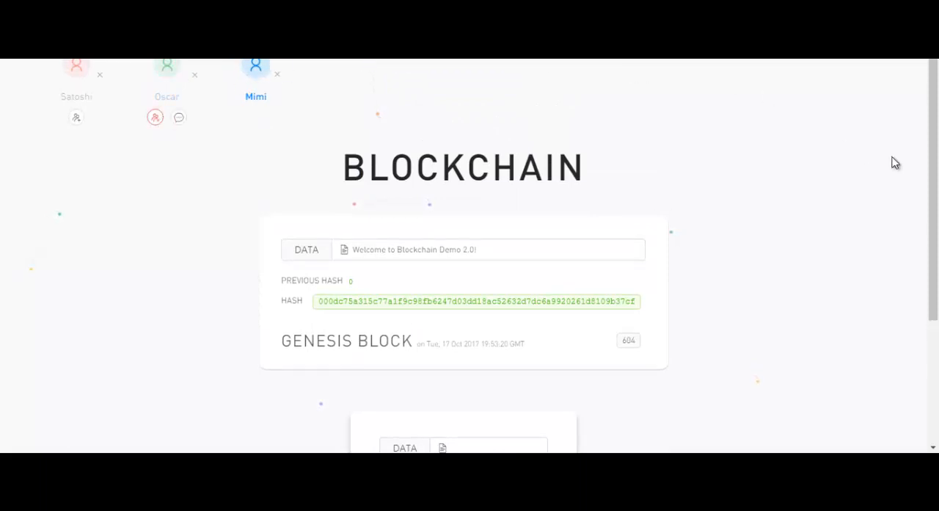
pyautogui.scroll(-3)
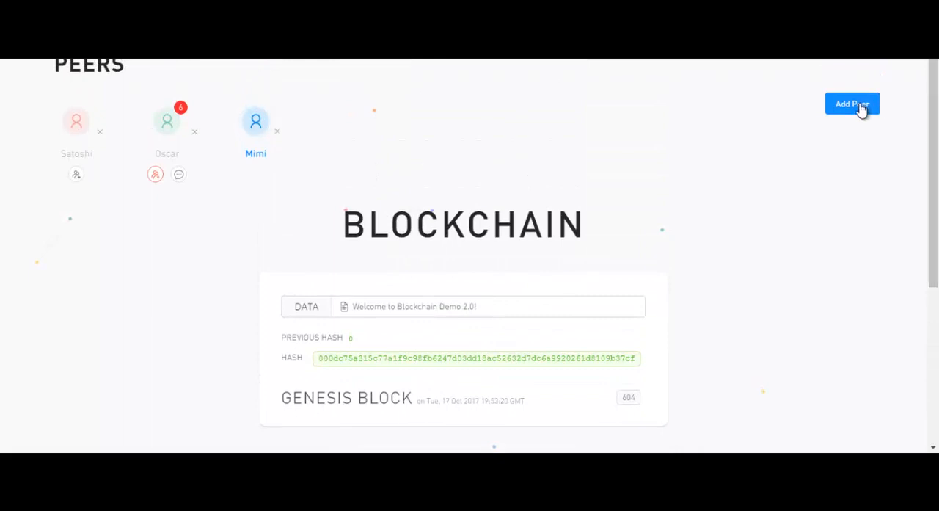
# - Add peer Philippe, make him active, and connect him with Mimi
pyautogui.click(851, 103)
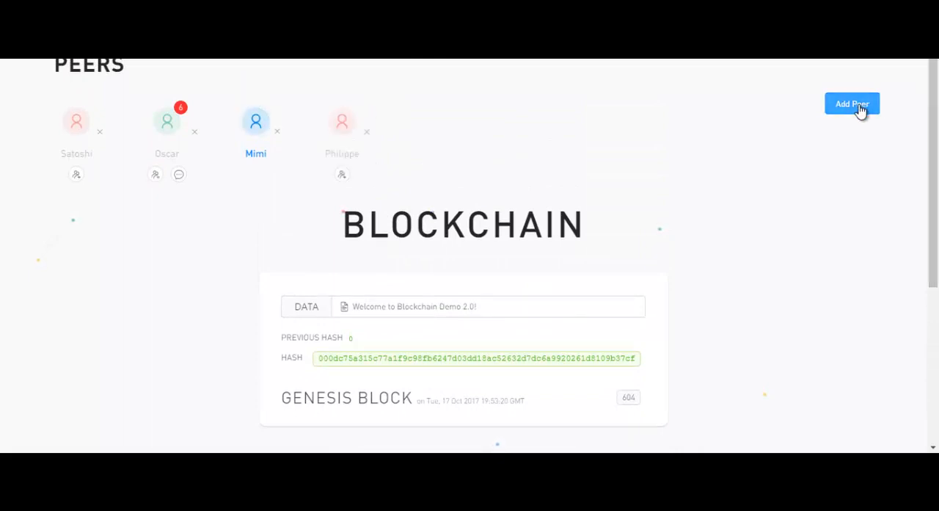
pyautogui.moveTo(355, 134)
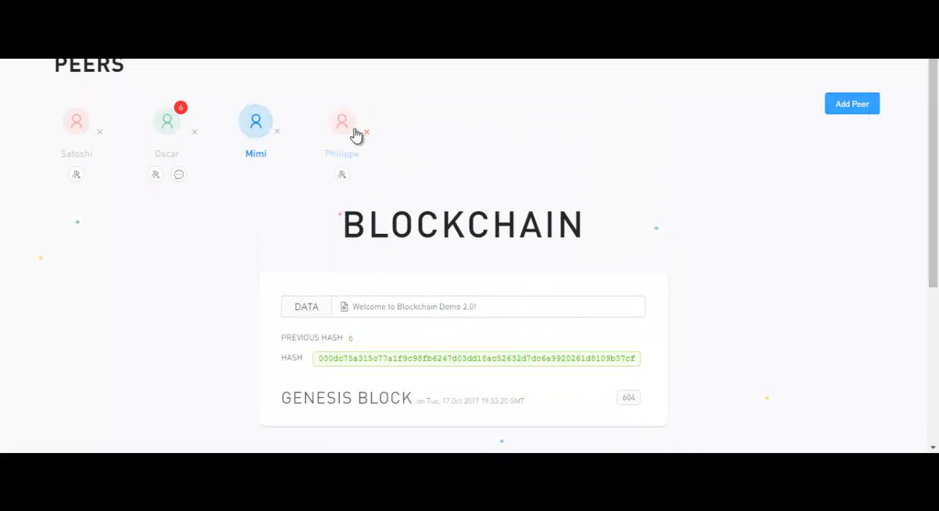
pyautogui.moveTo(342, 130)
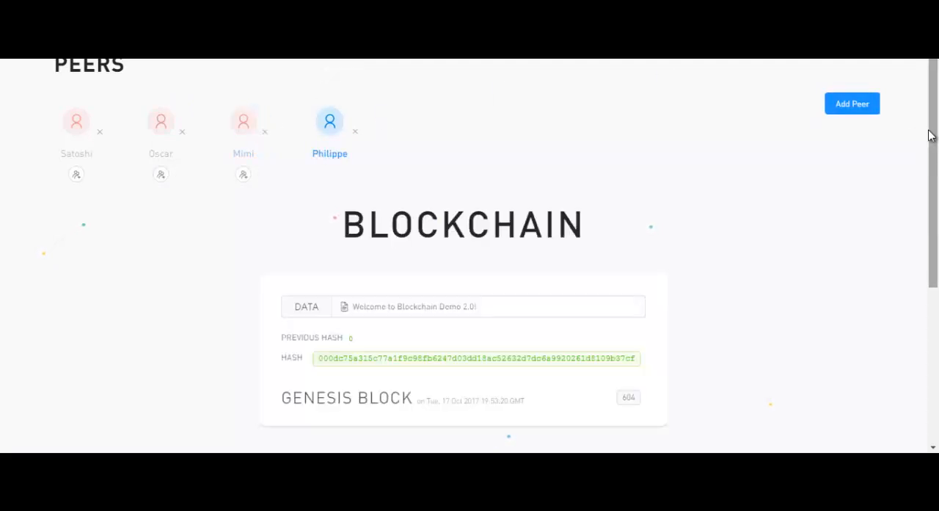
pyautogui.scroll(-3)
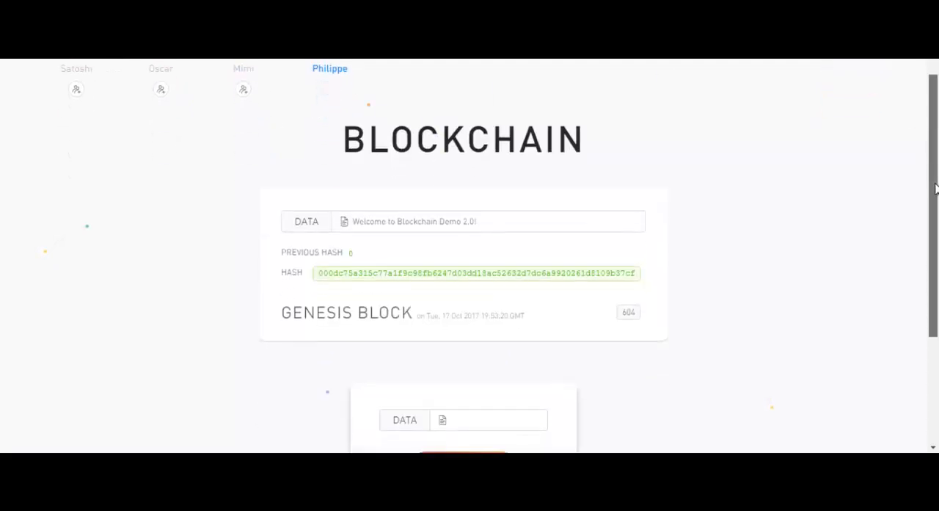
pyautogui.scroll(-3)
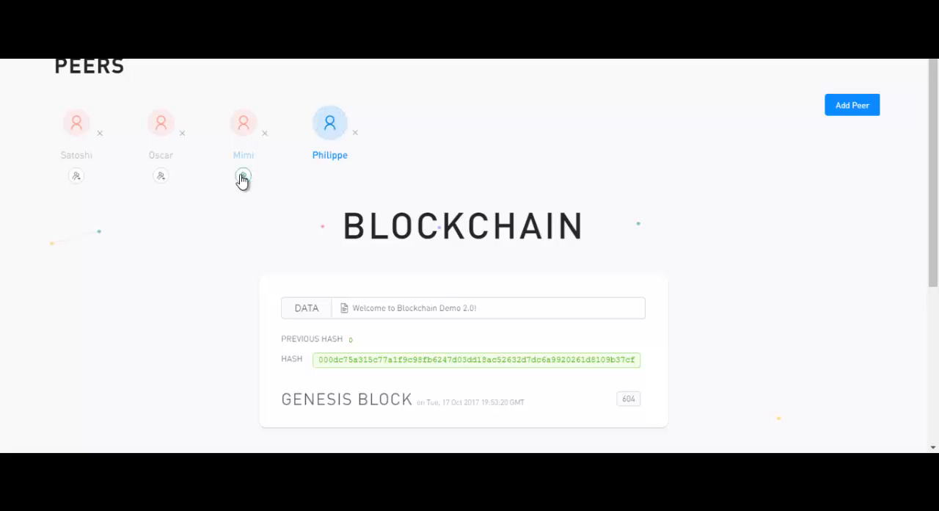
pyautogui.click(243, 176)
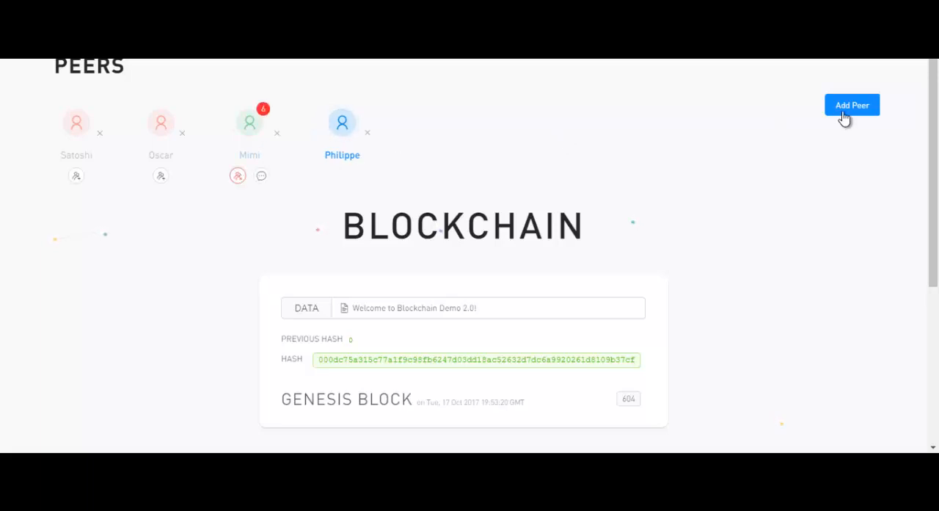
# - Add fifth peer Humberto, connect him with Philippe, then switch back to Satoshi's view
pyautogui.click(851, 106)
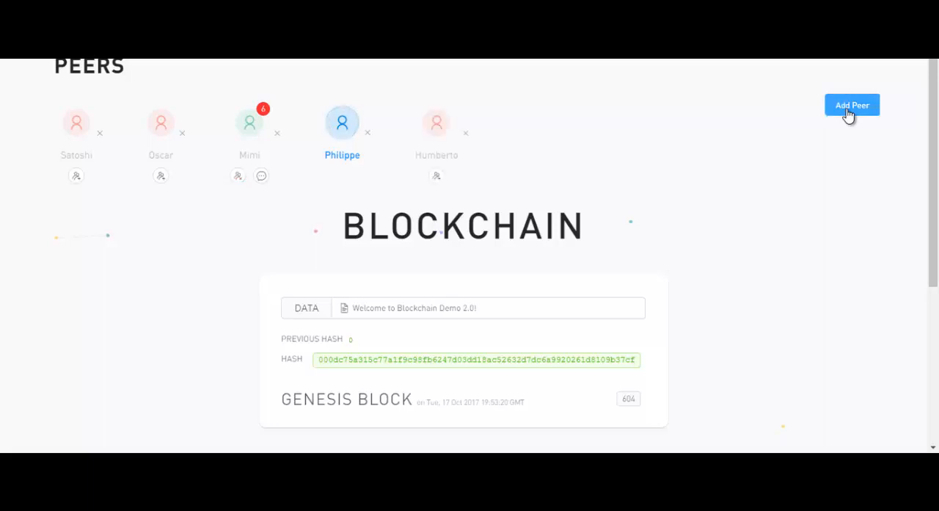
pyautogui.moveTo(443, 189)
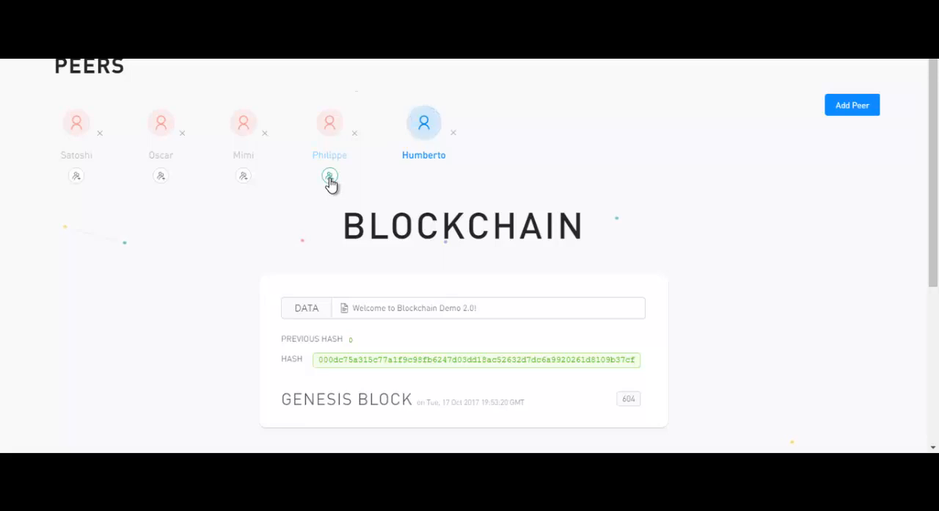
pyautogui.click(329, 177)
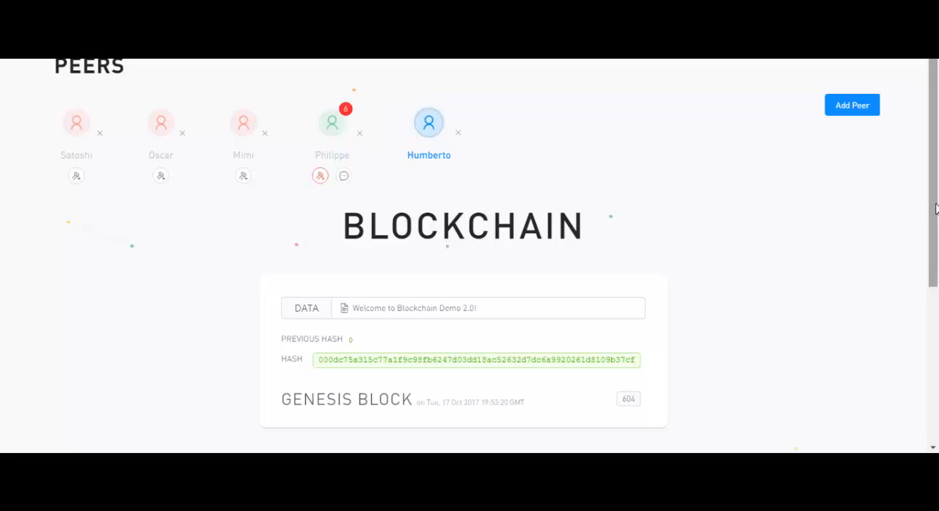
pyautogui.scroll(-3)
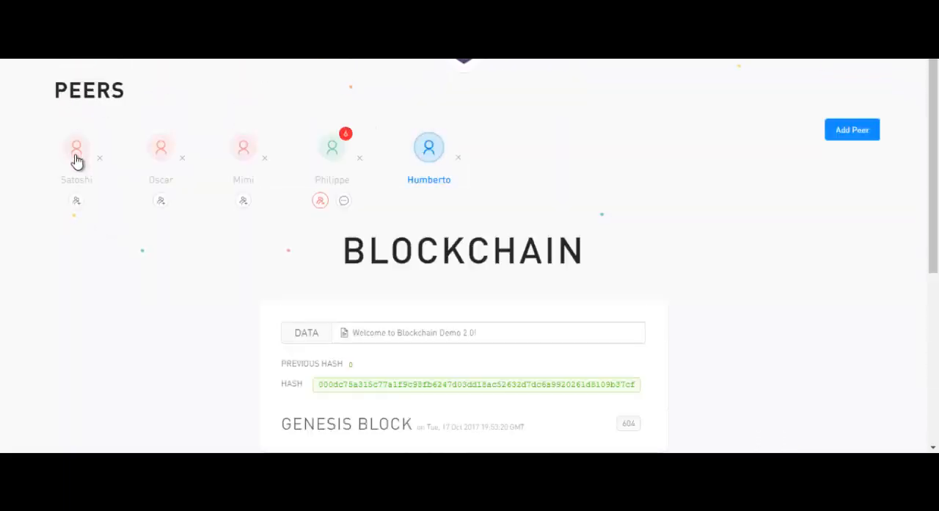
pyautogui.click(76, 146)
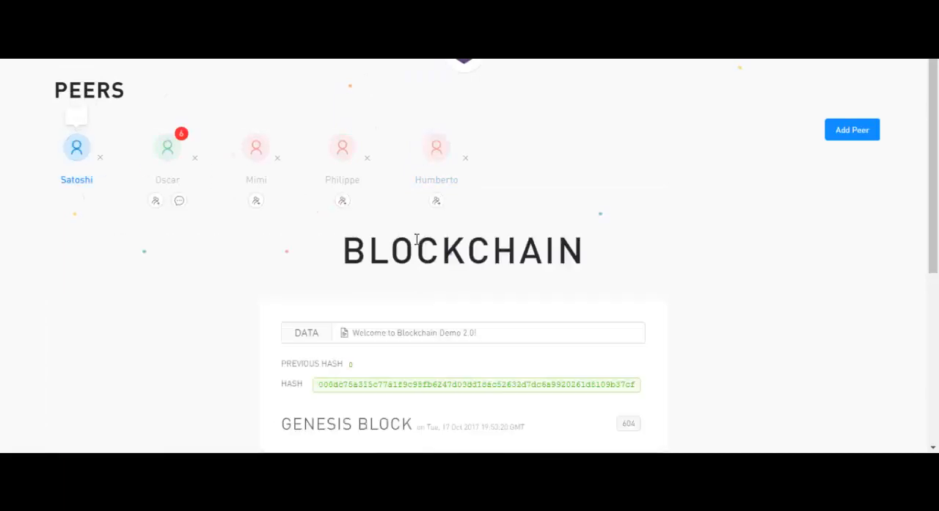
pyautogui.scroll(-3)
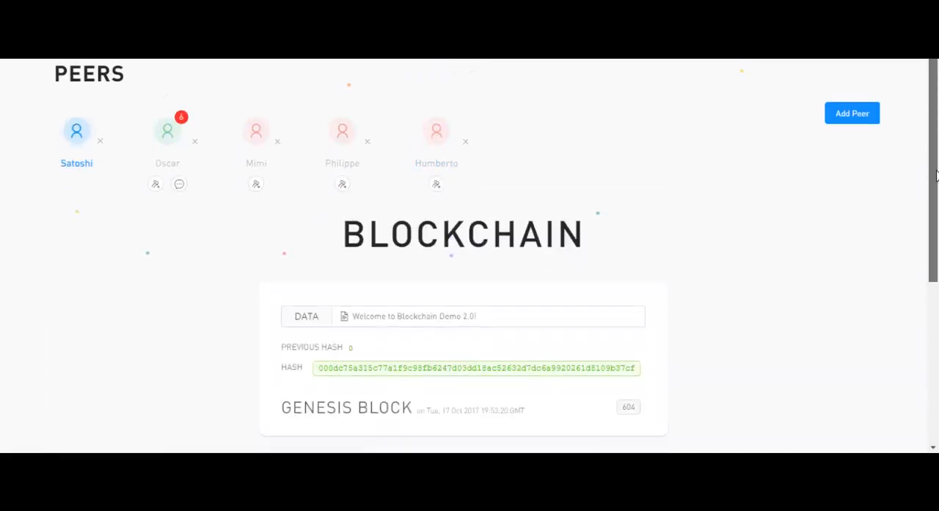
pyautogui.scroll(-3)
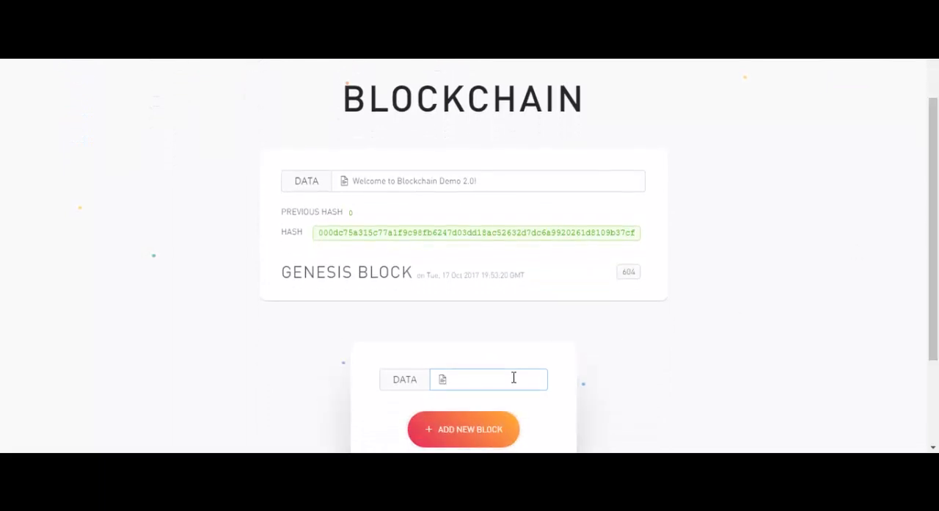
# - Mine Block #1 with data "Block 1" on Satoshi's chain, then make Oscar active
pyautogui.write('B')
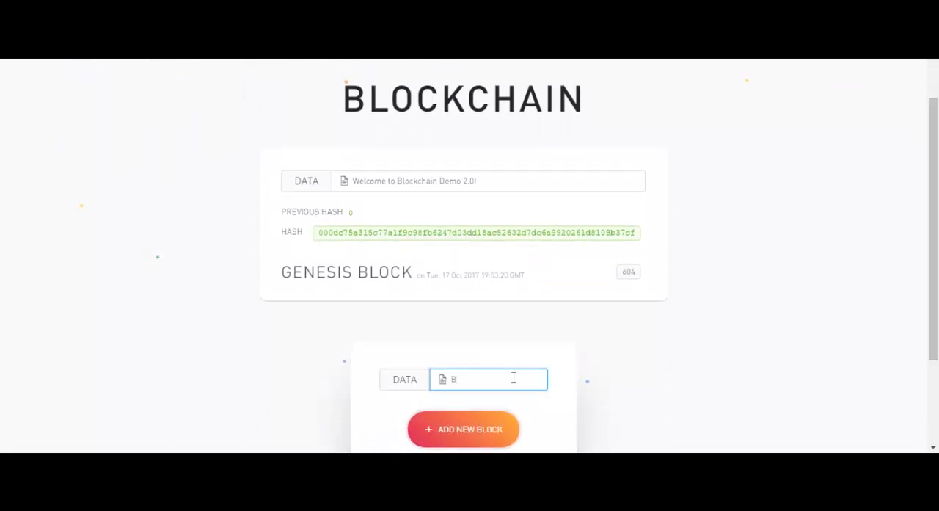
pyautogui.write('lock 1')
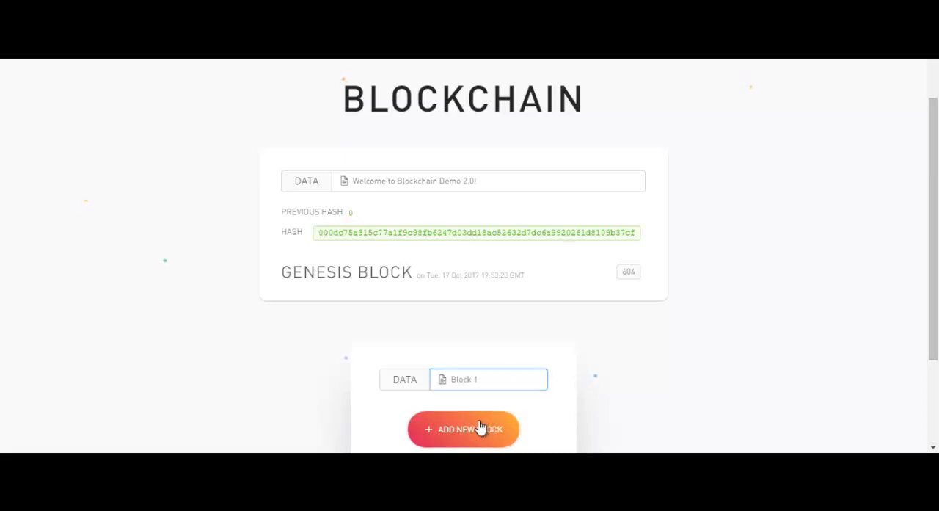
pyautogui.click(464, 429)
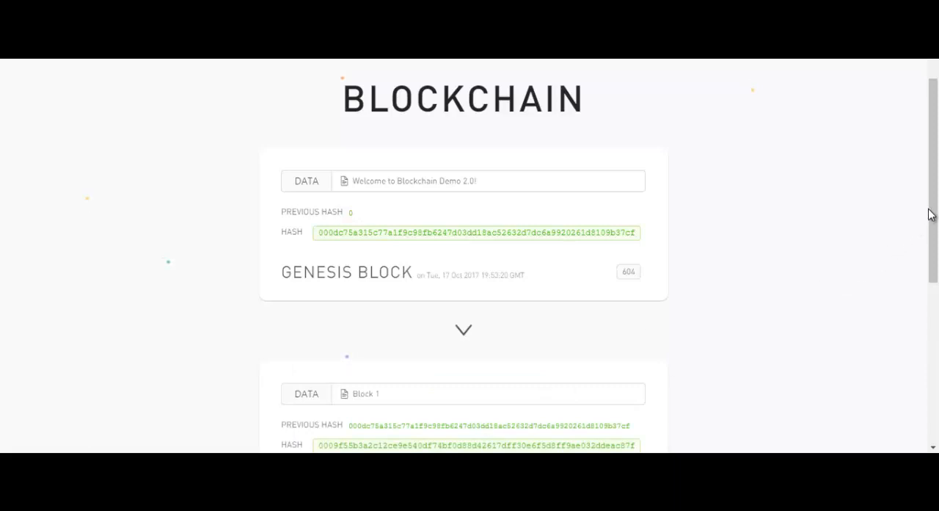
pyautogui.scroll(-3)
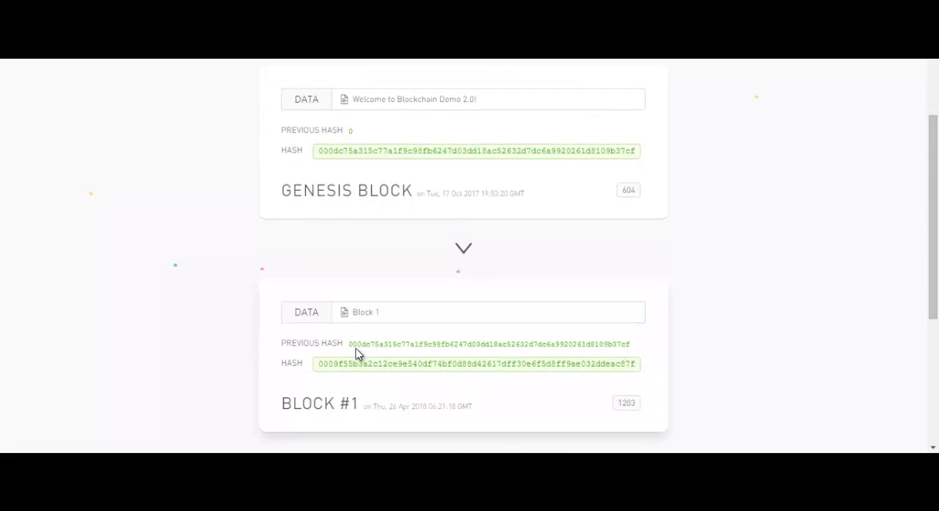
pyautogui.click(487, 100)
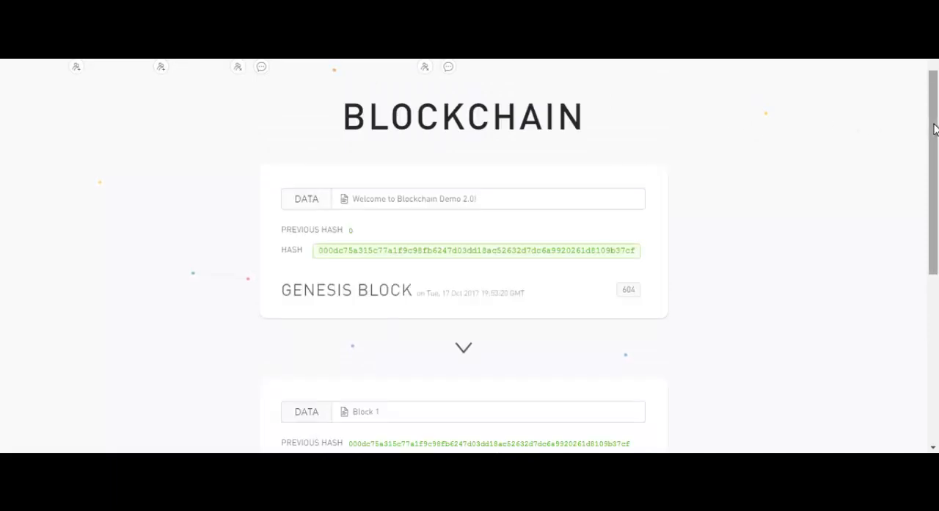
pyautogui.scroll(-3)
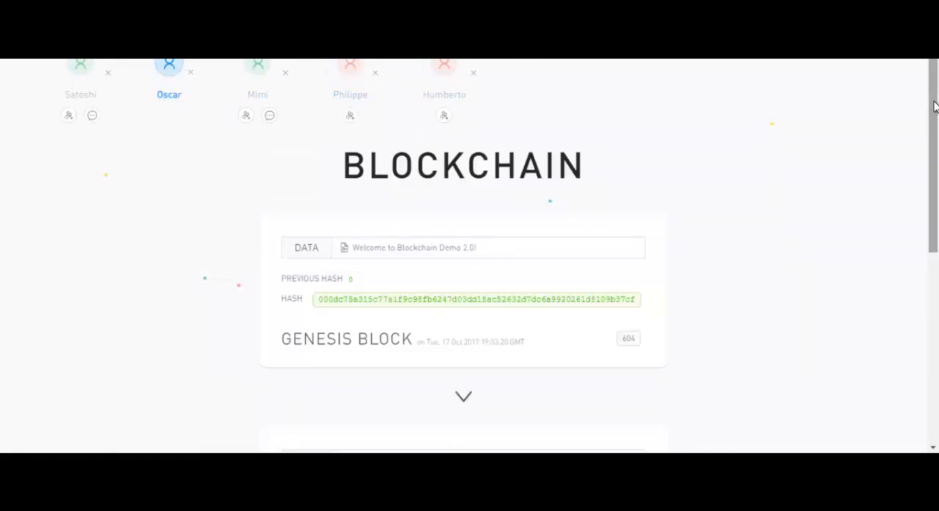
# - Review Oscar's chain and mine Block #2 with data "Block 2" (nonce 2626)
pyautogui.scroll(-3)
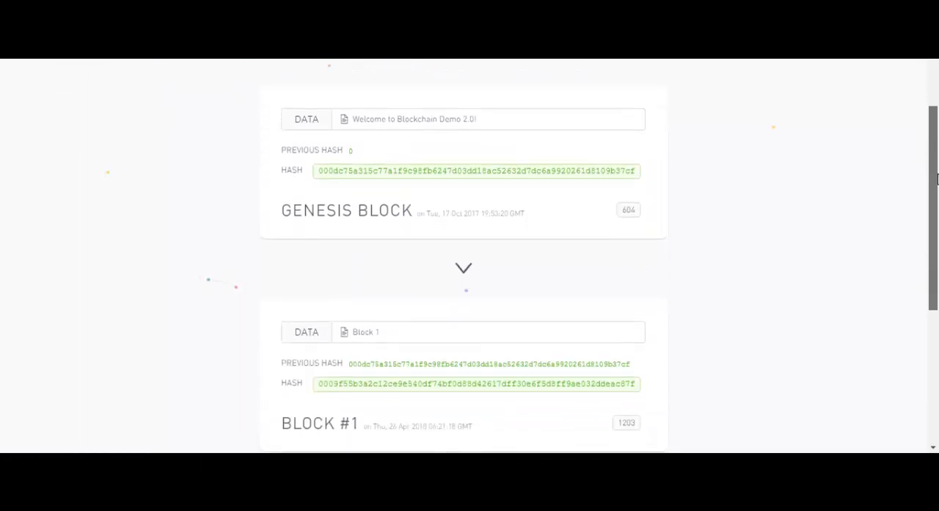
pyautogui.scroll(-3)
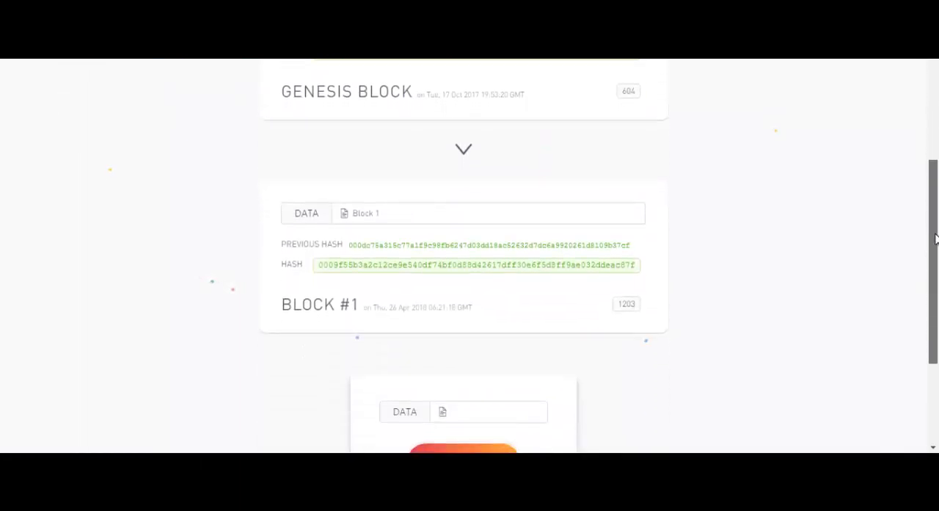
pyautogui.scroll(-3)
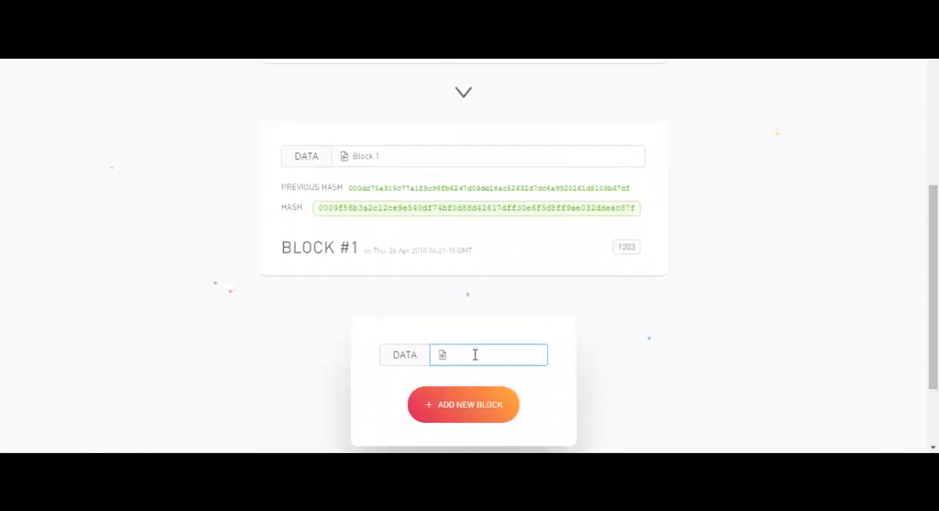
pyautogui.write('Blo')
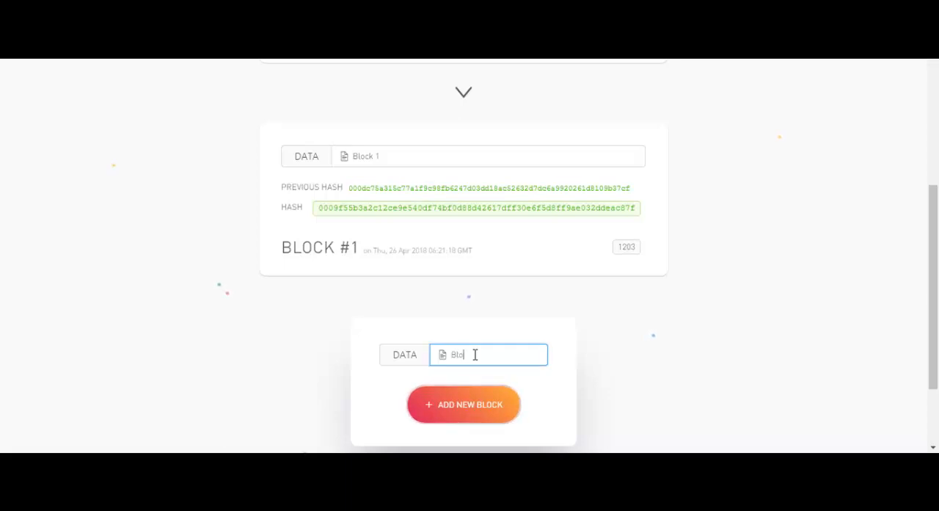
pyautogui.write('ck 2')
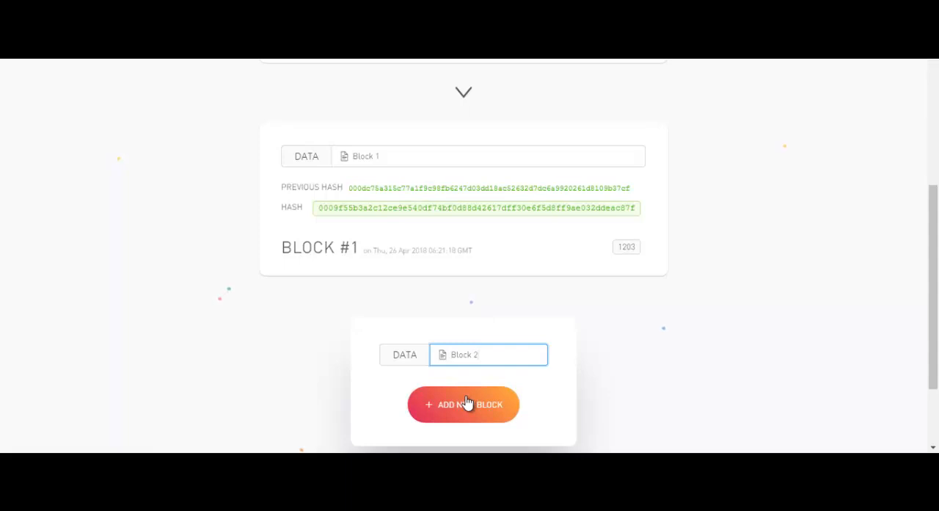
pyautogui.click(464, 403)
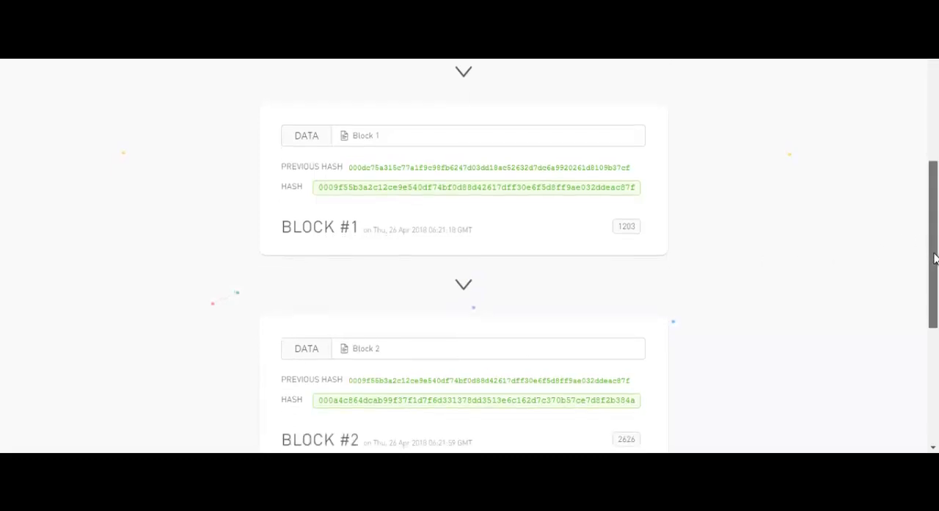
pyautogui.scroll(-3)
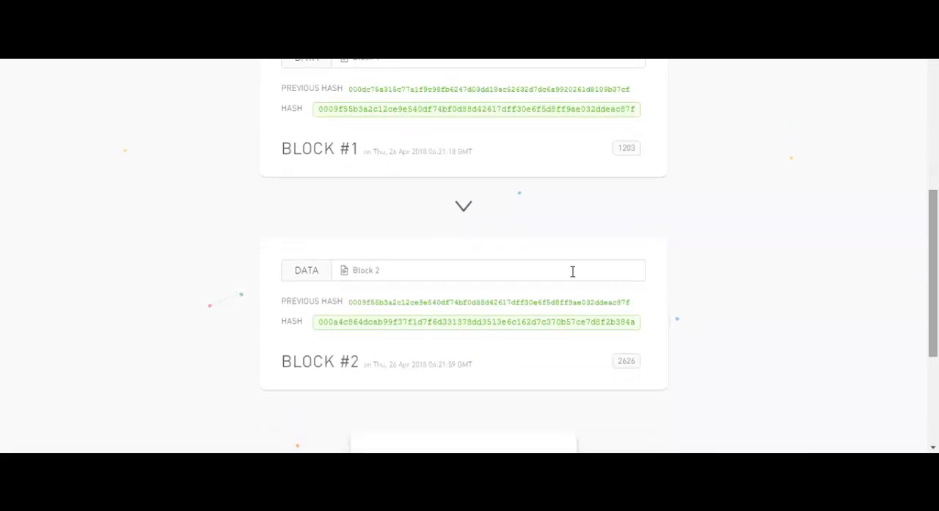
pyautogui.moveTo(352, 310)
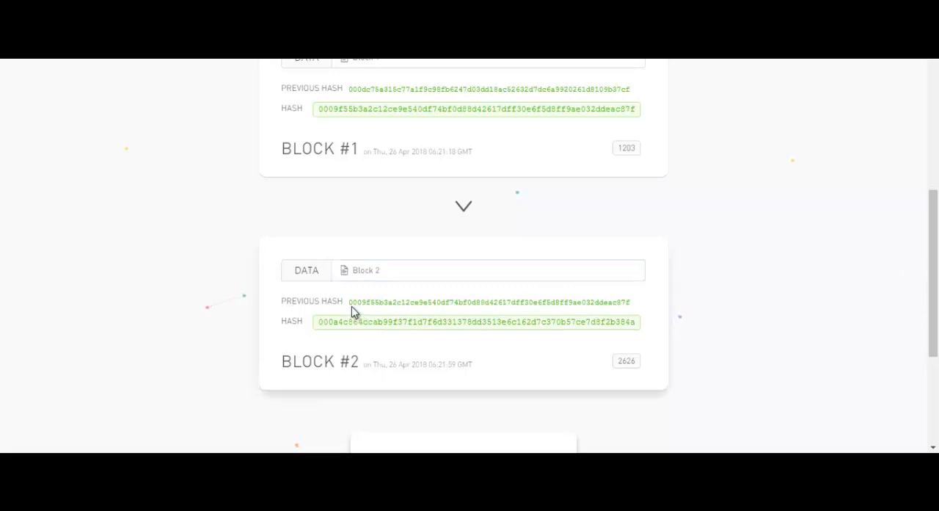
pyautogui.moveTo(370, 307)
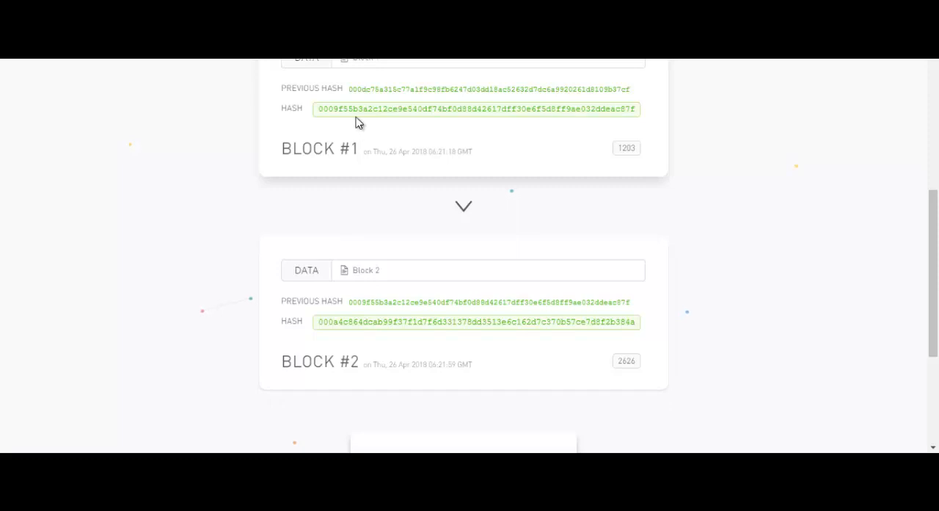
pyautogui.moveTo(349, 329)
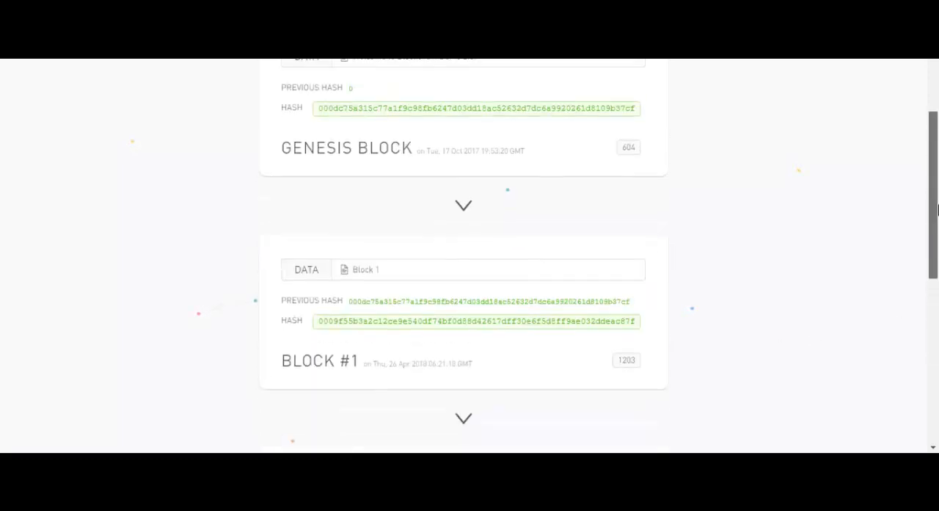
# - Switch to Satoshi's chain and review Genesis Block, Block #1 and Block #2
pyautogui.scroll(3)
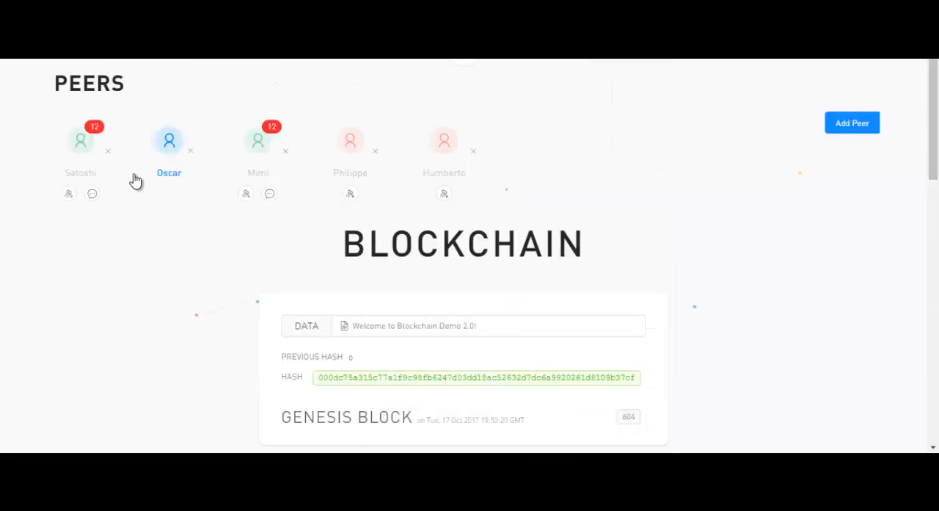
pyautogui.moveTo(79, 147)
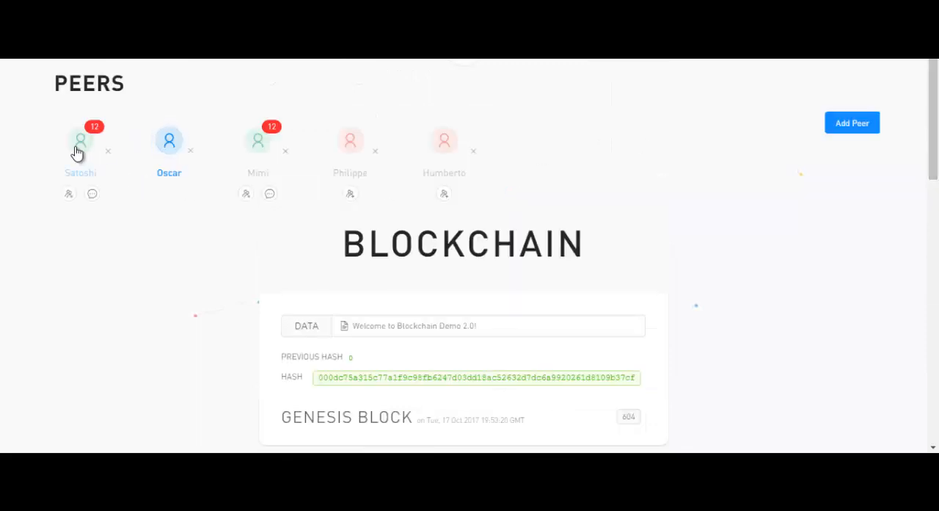
pyautogui.click(80, 139)
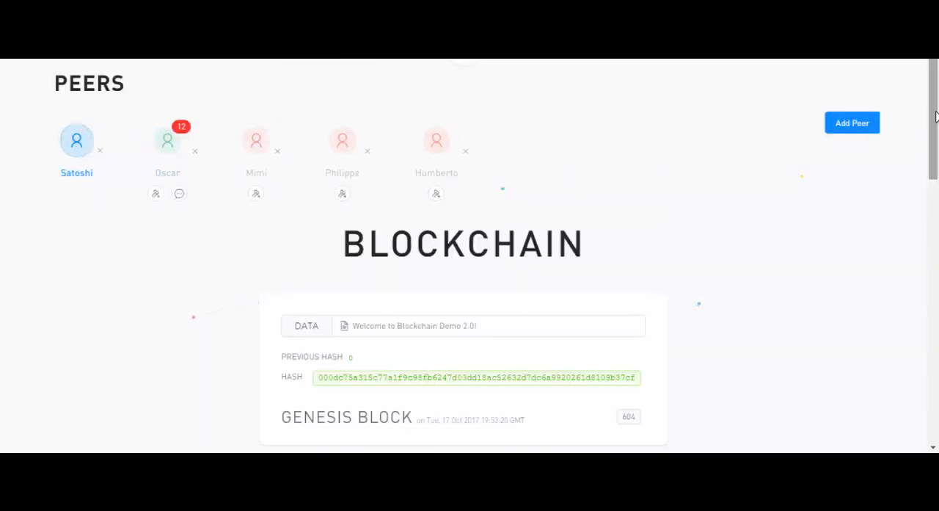
pyautogui.scroll(-3)
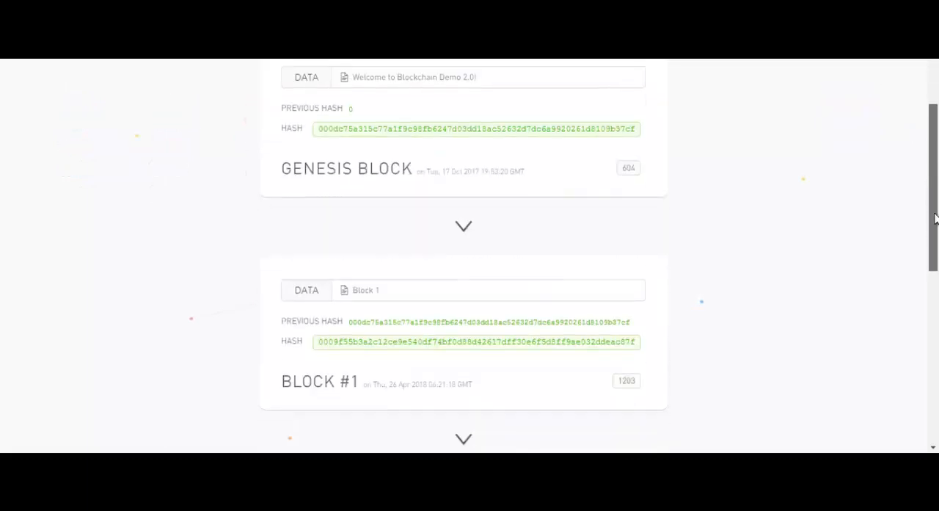
pyautogui.scroll(-3)
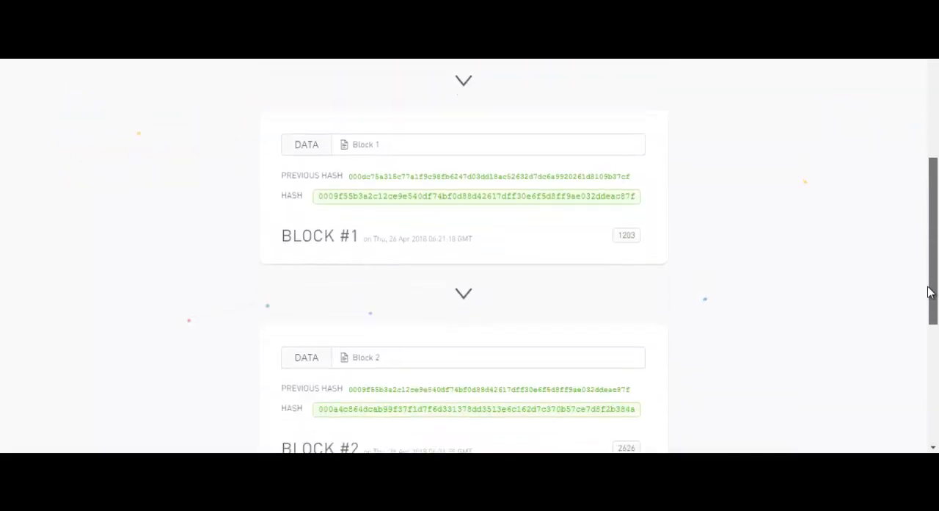
pyautogui.scroll(-3)
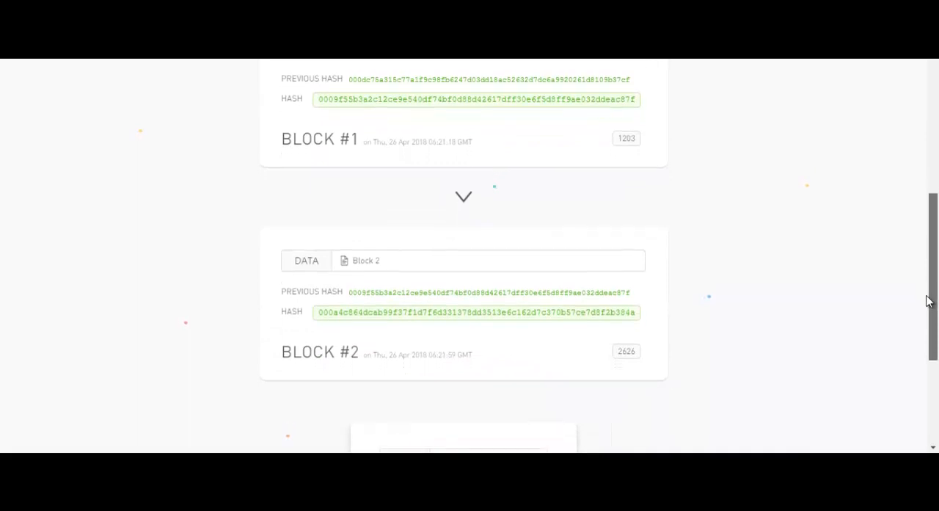
# - Enter "Block 3" as data and mine it as Block #3 (nonce 17533) after Block #2
pyautogui.scroll(-3)
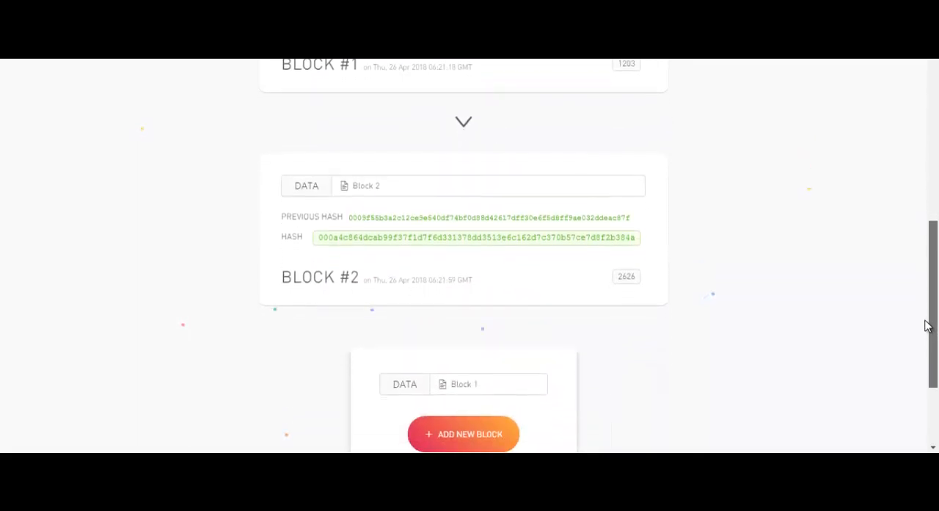
pyautogui.click(488, 384)
pyautogui.write('3')
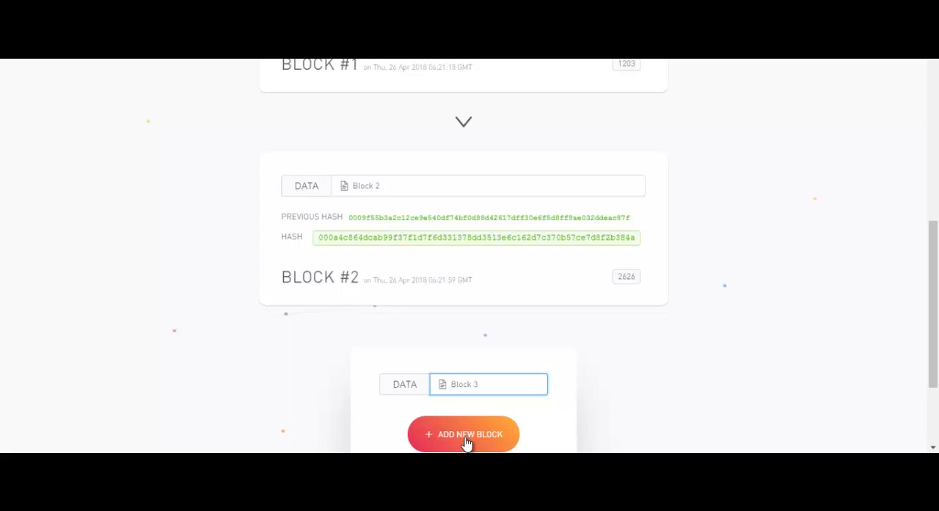
pyautogui.click(463, 435)
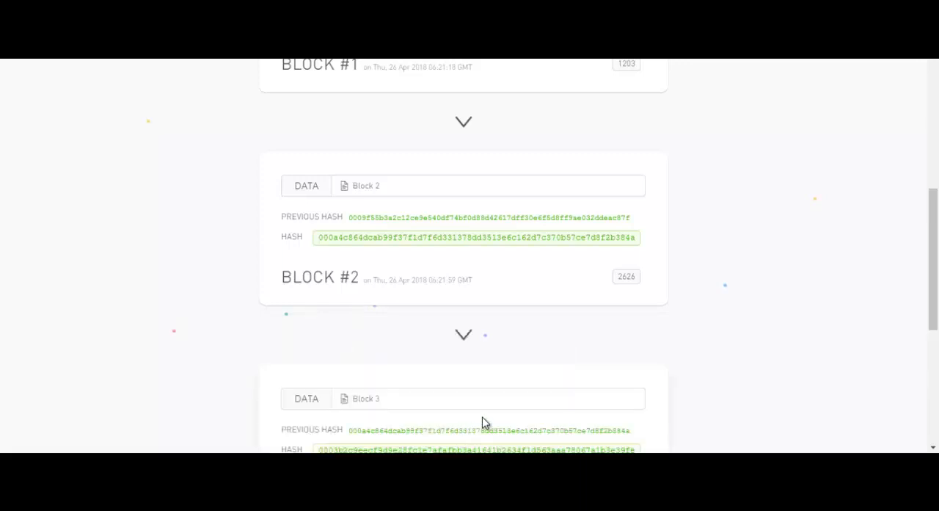
pyautogui.scroll(-3)
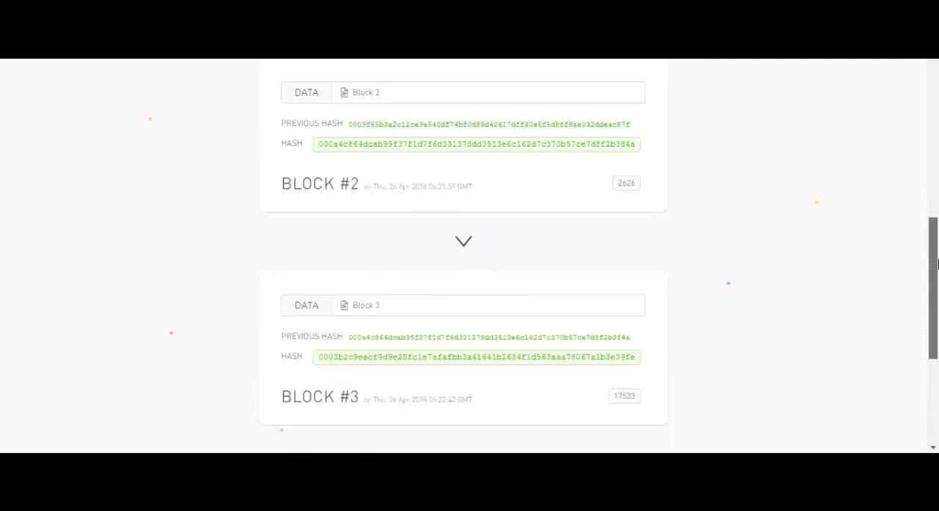
pyautogui.scroll(-3)
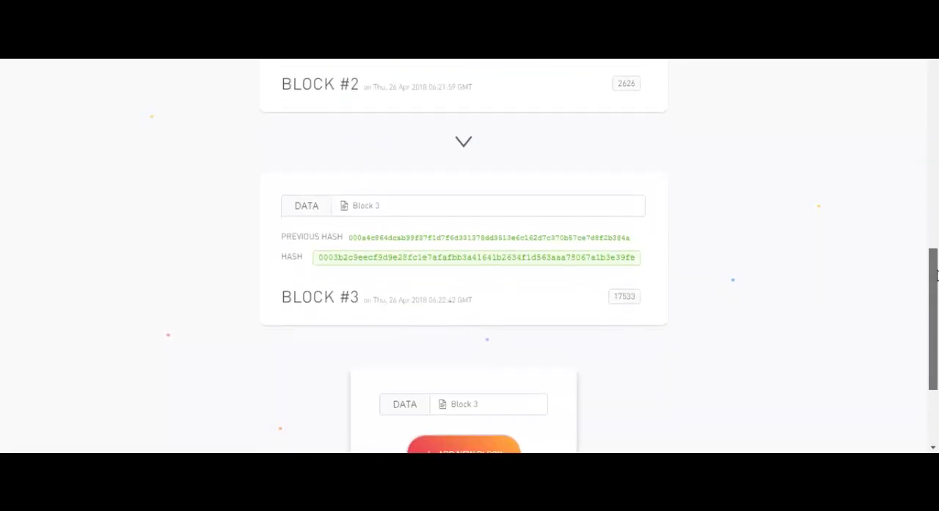
pyautogui.scroll(3)
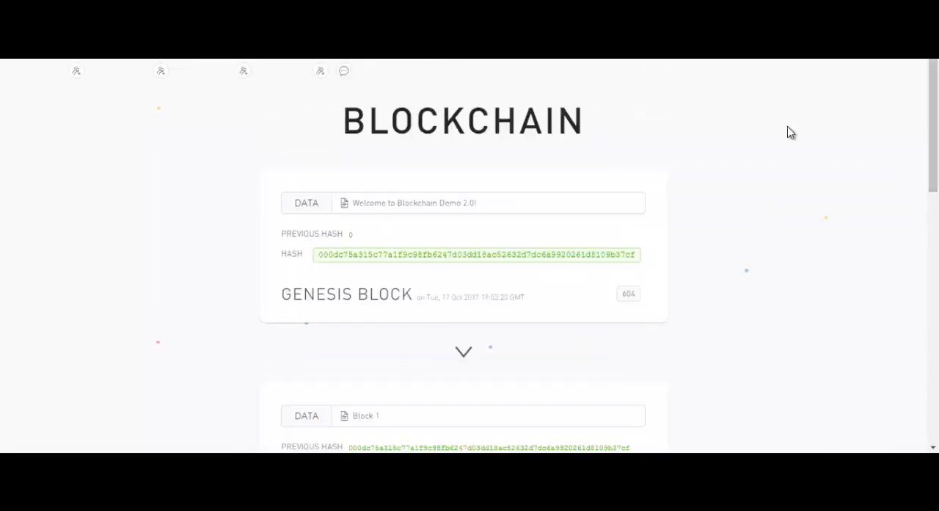
# - Enter "Block 4" as data and mine it as Block #4 (nonce 1308) after Block #3
pyautogui.scroll(-3)
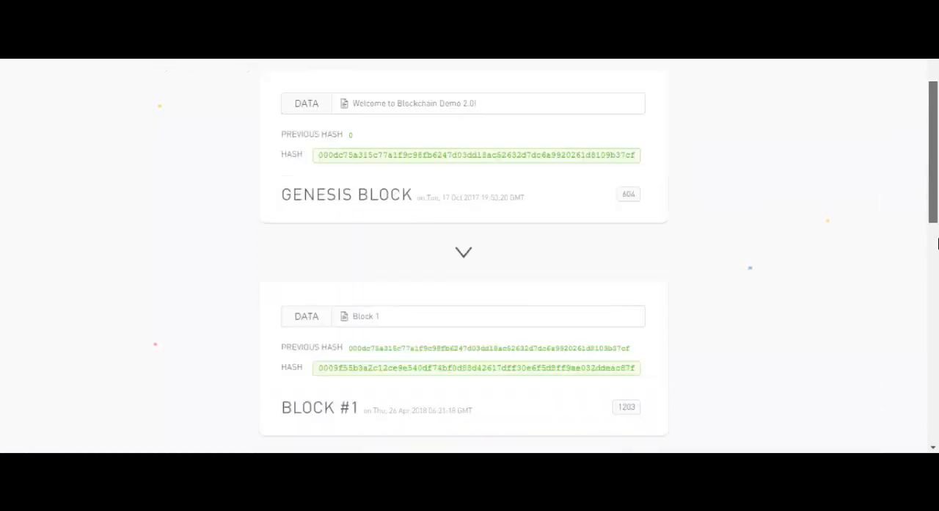
pyautogui.scroll(-3)
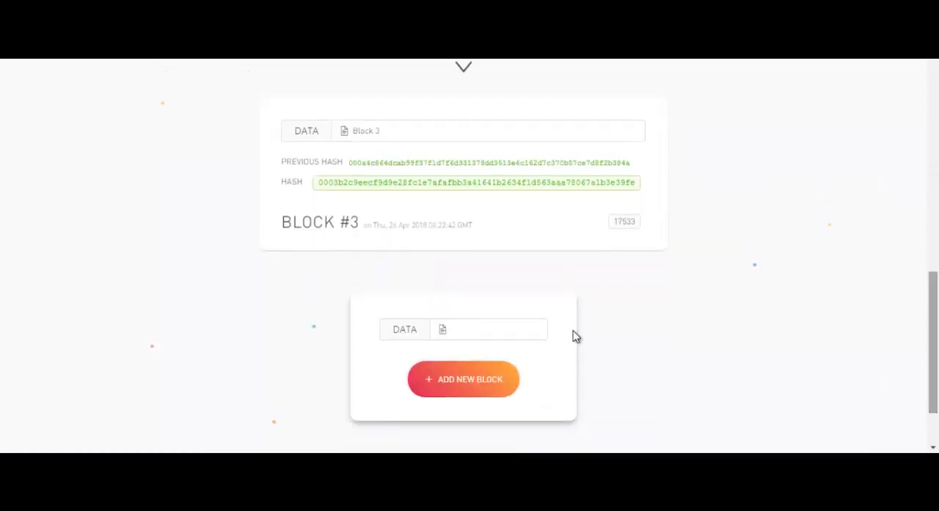
pyautogui.click(487, 329)
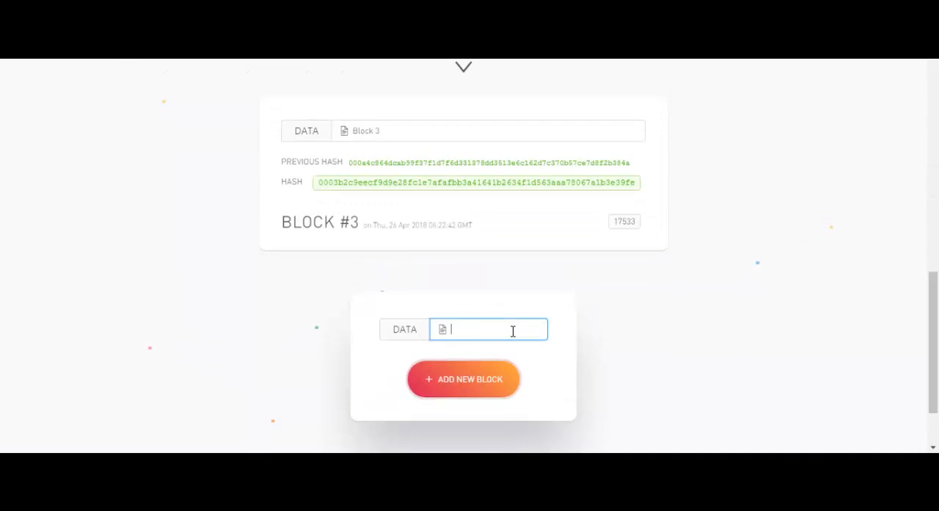
pyautogui.write('Block 4')
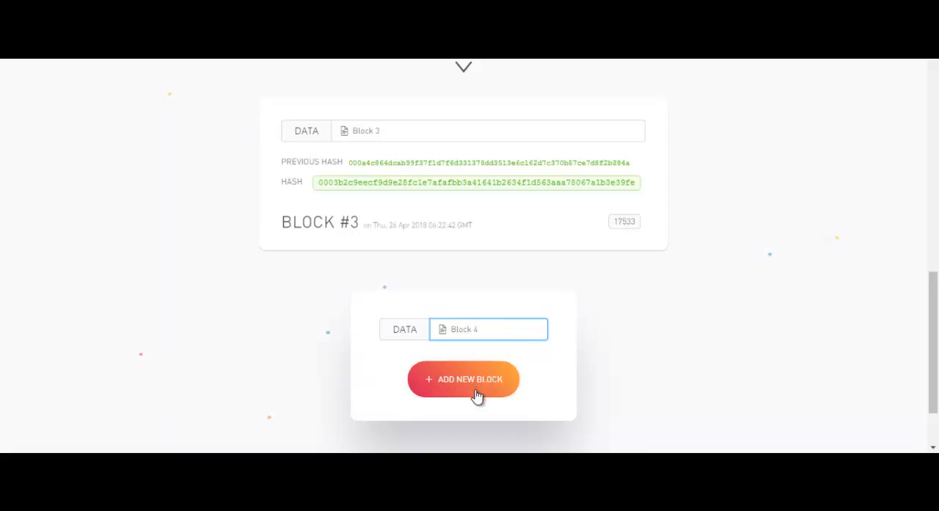
pyautogui.click(463, 378)
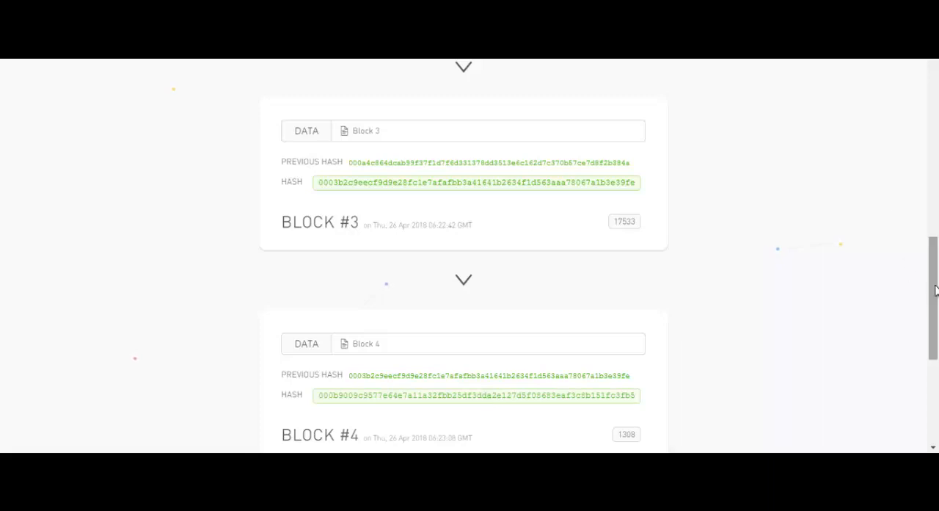
pyautogui.scroll(-3)
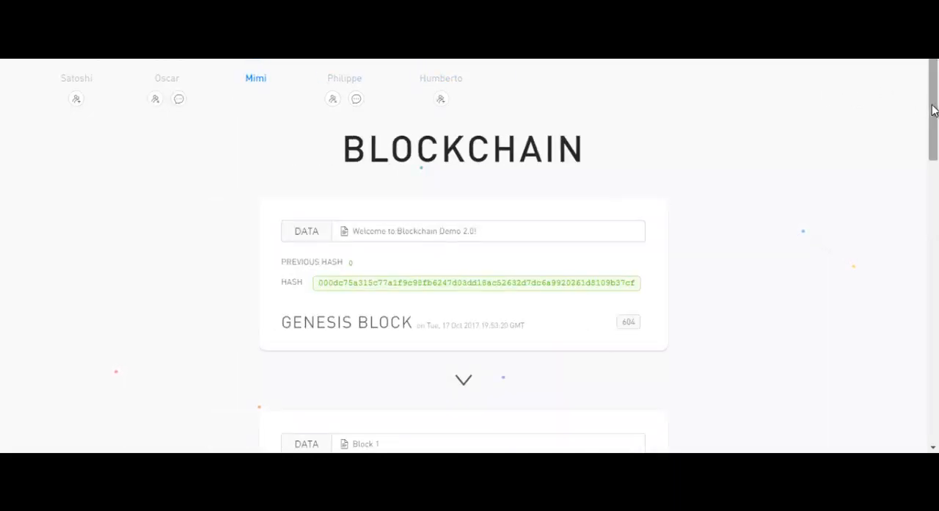
# - Delete a character from Block #1's data so Blocks #1–#4 all turn invalid red
pyautogui.scroll(-3)
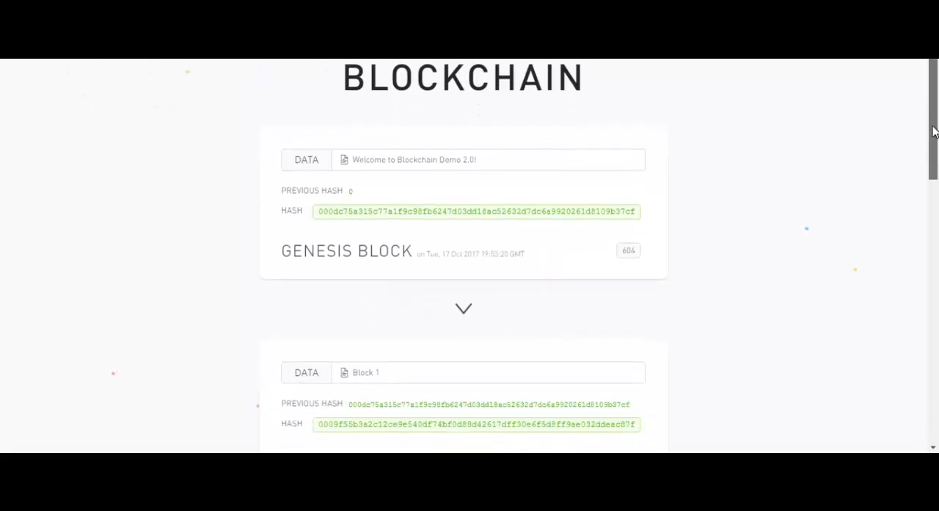
pyautogui.scroll(-3)
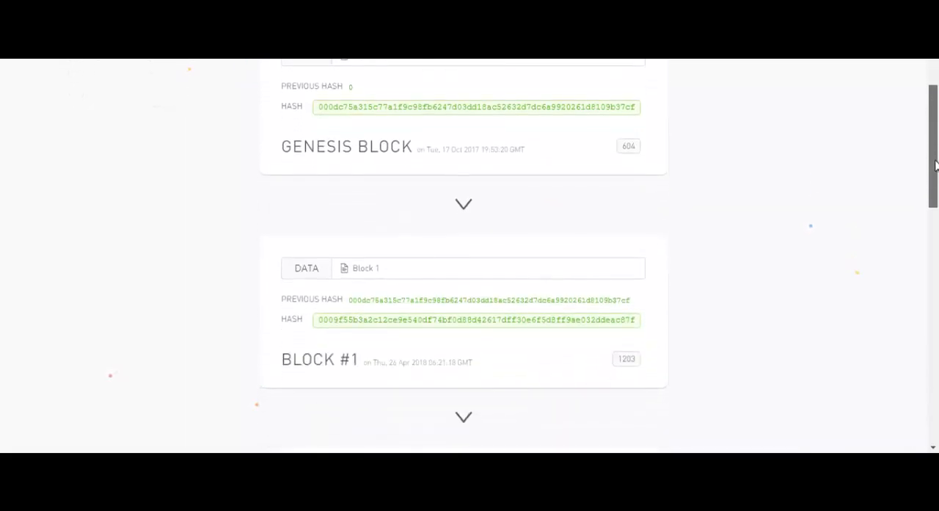
pyautogui.scroll(-3)
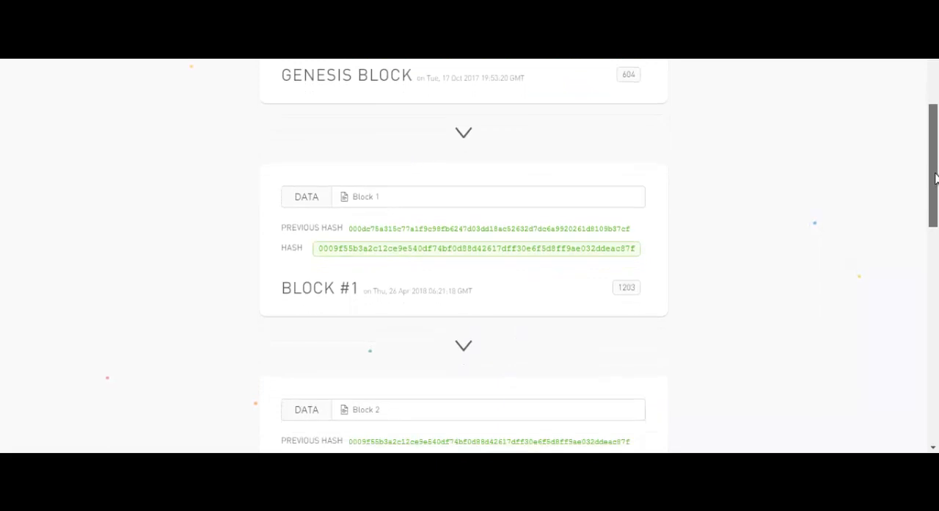
pyautogui.click(487, 194)
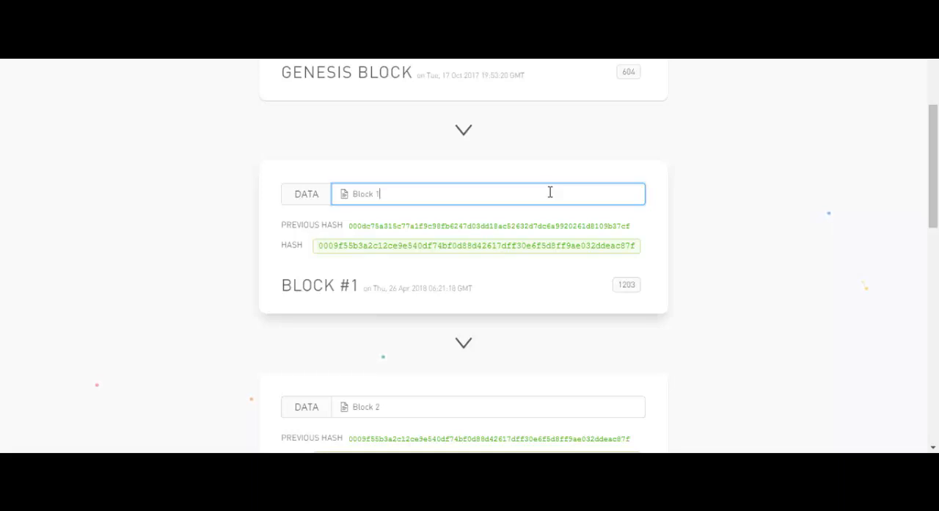
pyautogui.press('Backspace')
pyautogui.write('0')
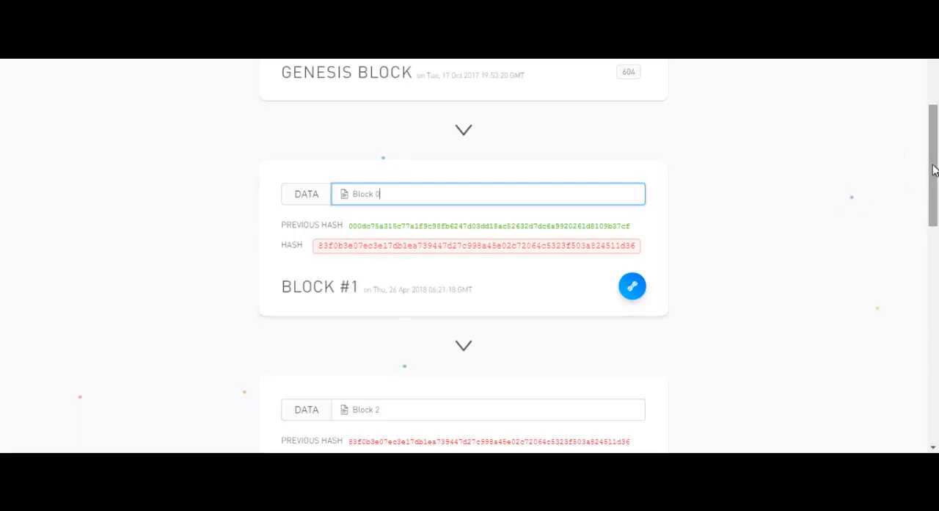
pyautogui.scroll(-3)
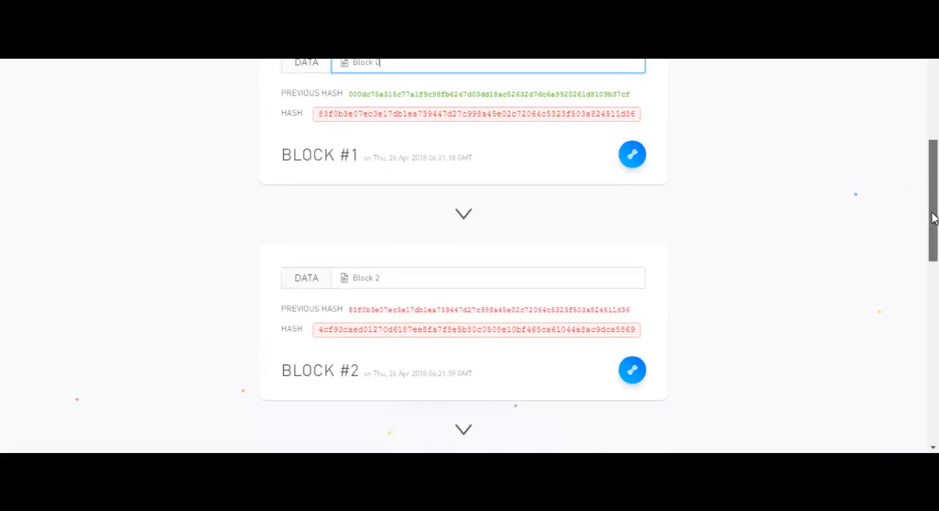
pyautogui.scroll(-3)
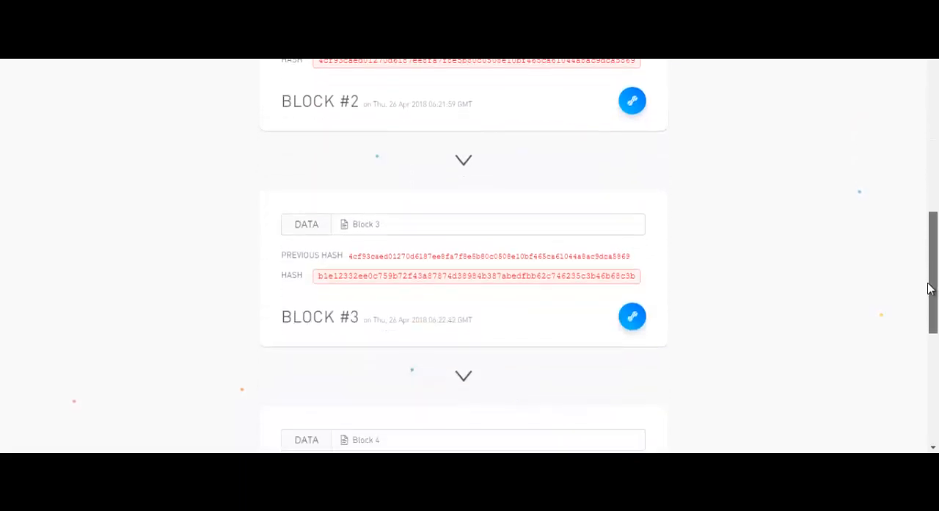
pyautogui.scroll(-3)
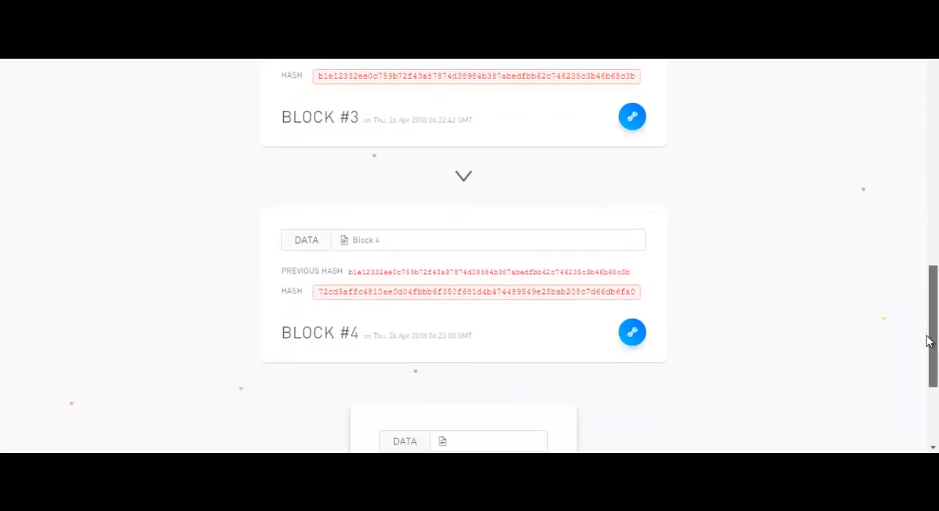
pyautogui.scroll(-3)
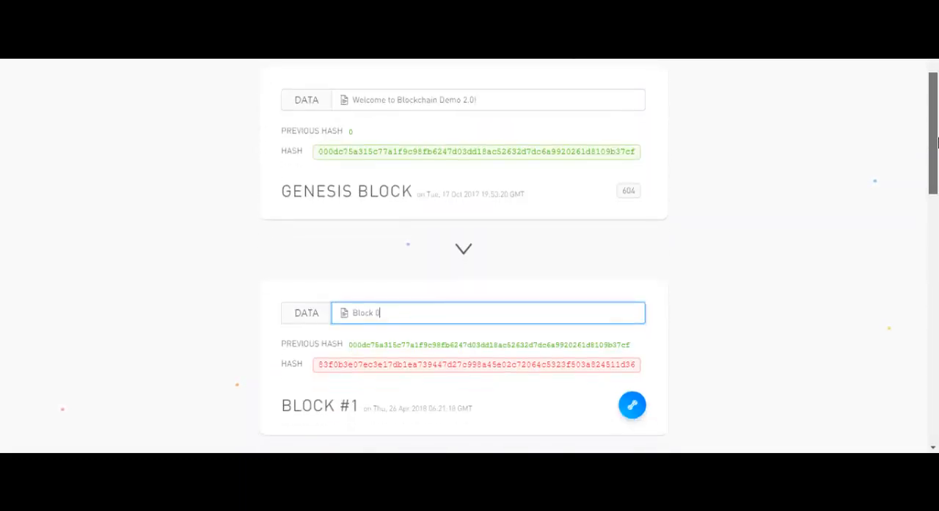
# - Scroll through the invalid red blocks and back up to the valid Block #1
pyautogui.scroll(-3)
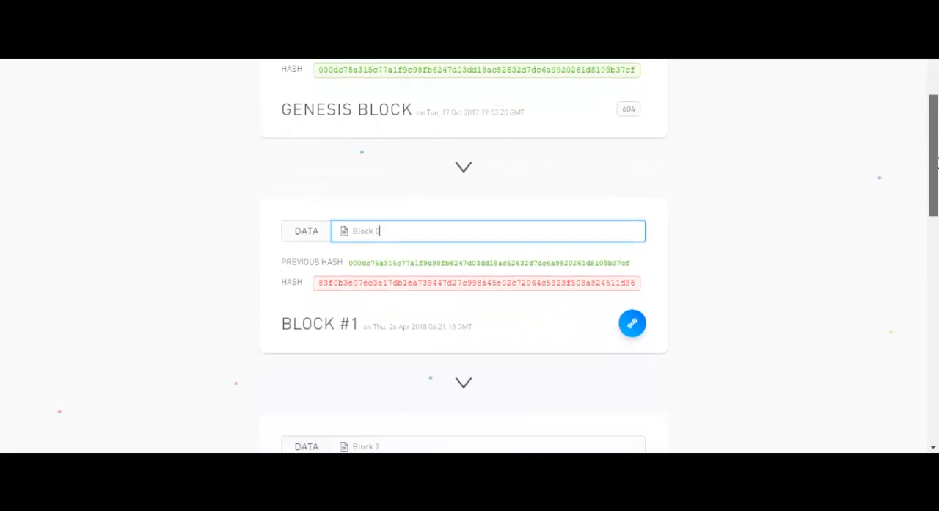
pyautogui.scroll(-3)
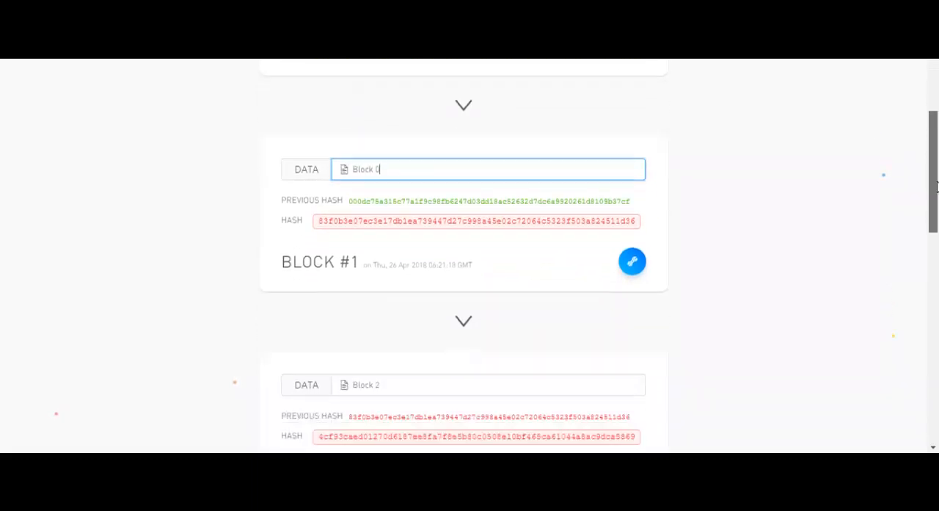
pyautogui.scroll(-3)
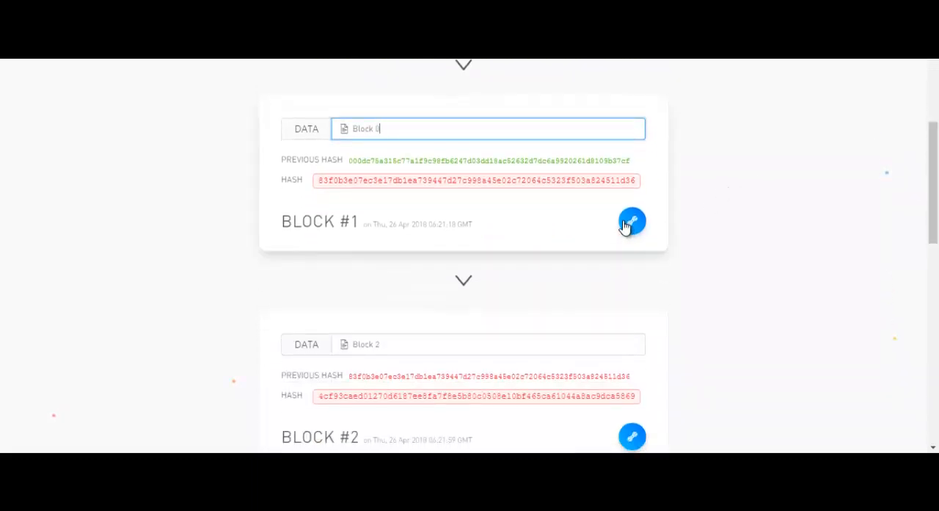
pyautogui.moveTo(866, 200)
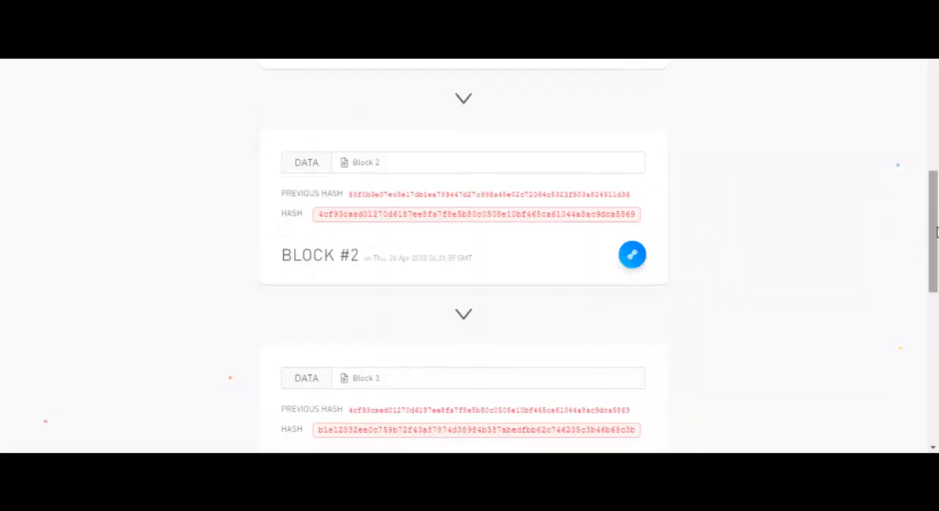
pyautogui.scroll(-3)
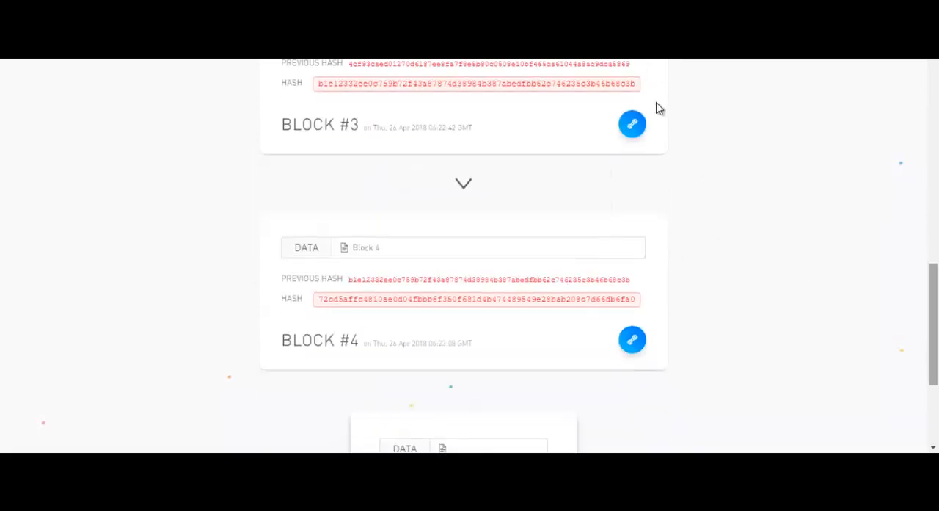
pyautogui.moveTo(633, 341)
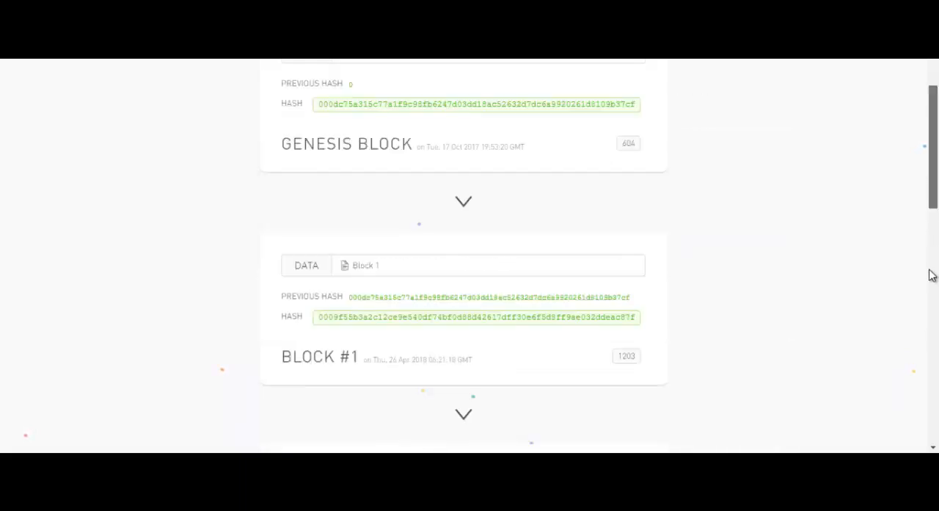
pyautogui.scroll(-3)
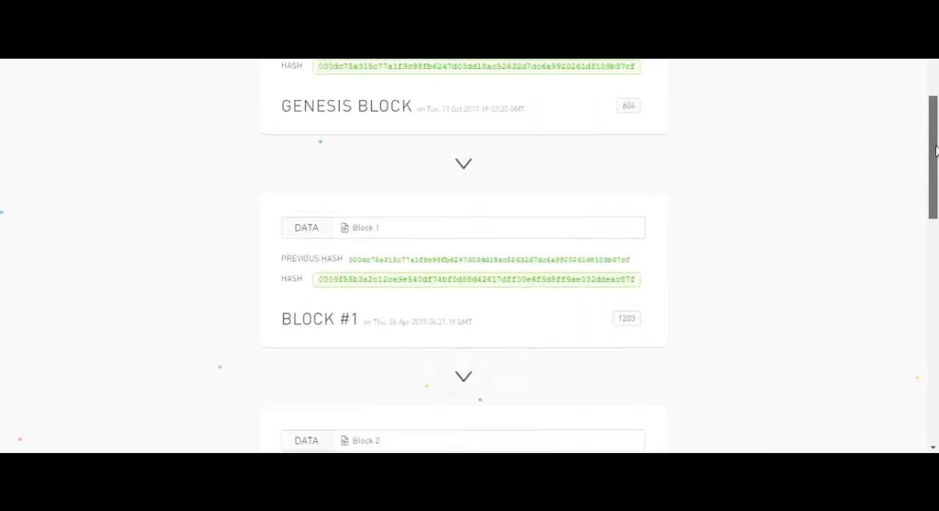
pyautogui.scroll(3)
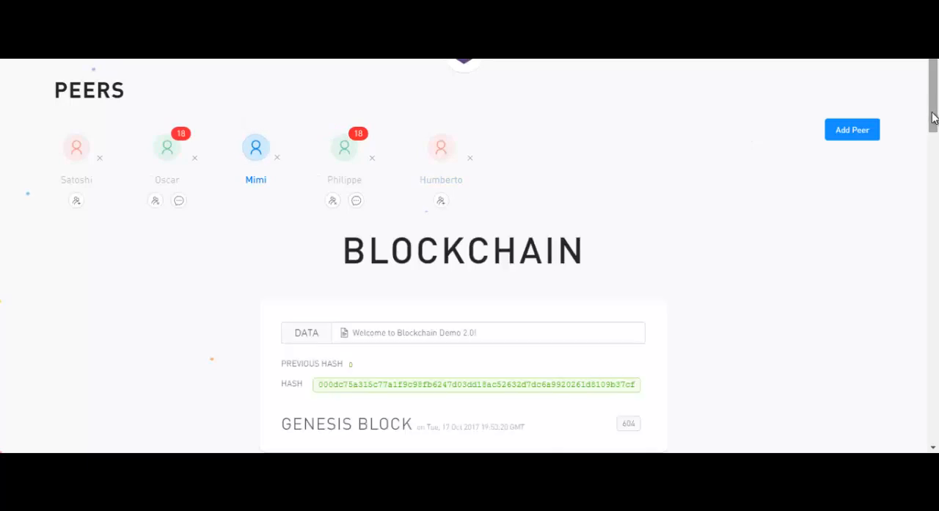
# - Revert Block #1's data to "Block 1" so Blocks #3 and #4 show valid hashes again
pyautogui.scroll(-3)
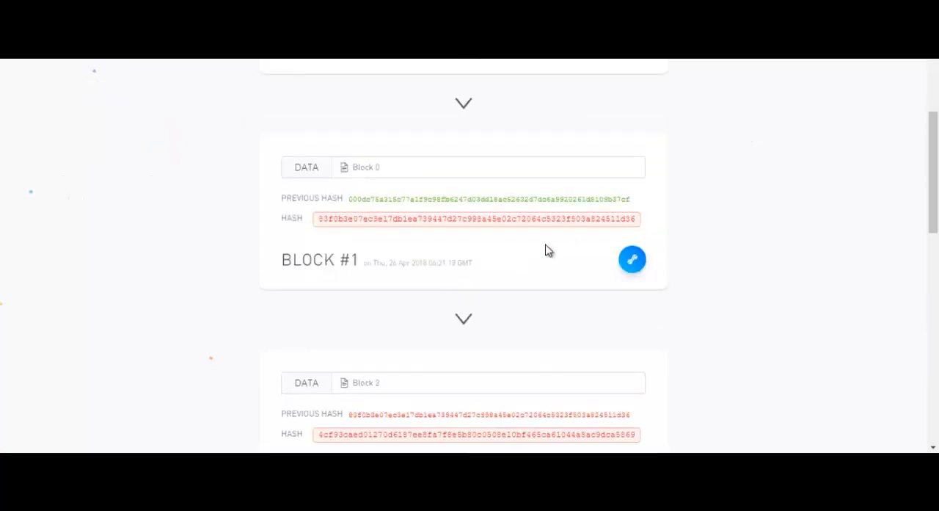
pyautogui.click(487, 166)
pyautogui.write('1')
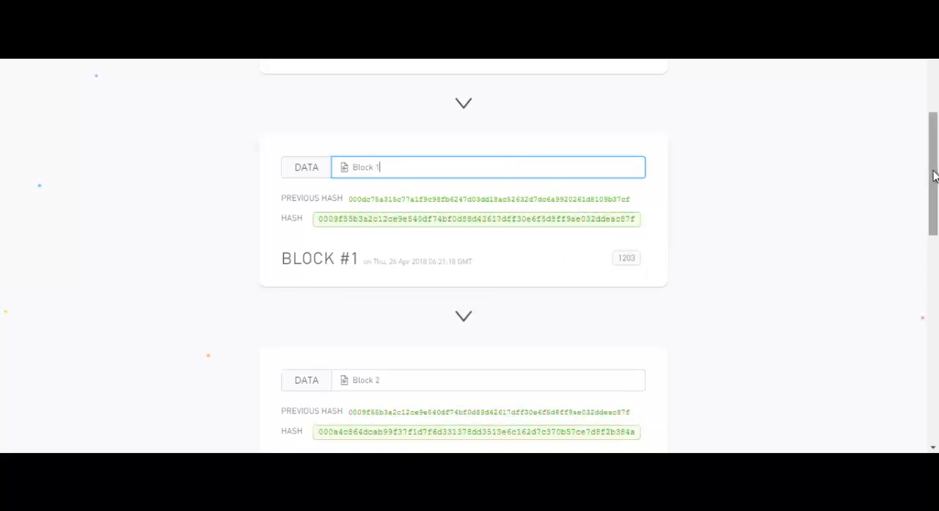
pyautogui.scroll(-3)
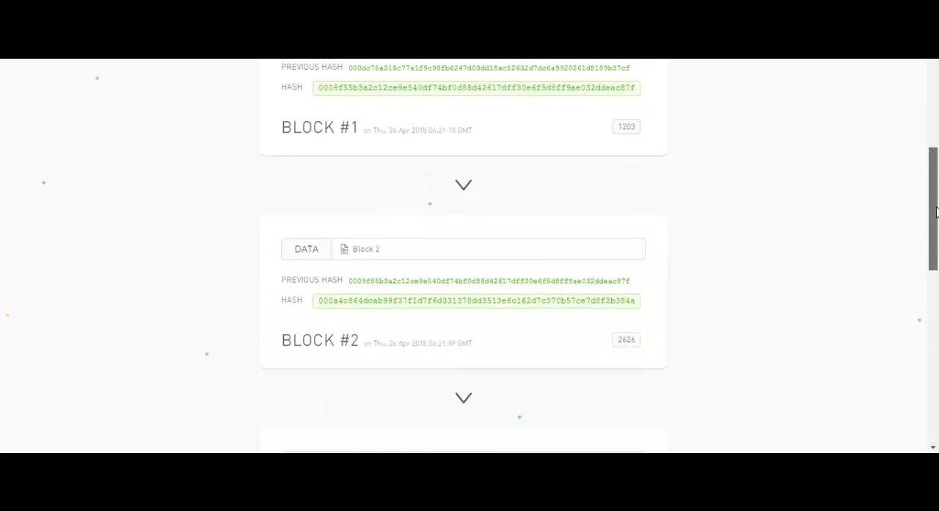
pyautogui.scroll(-3)
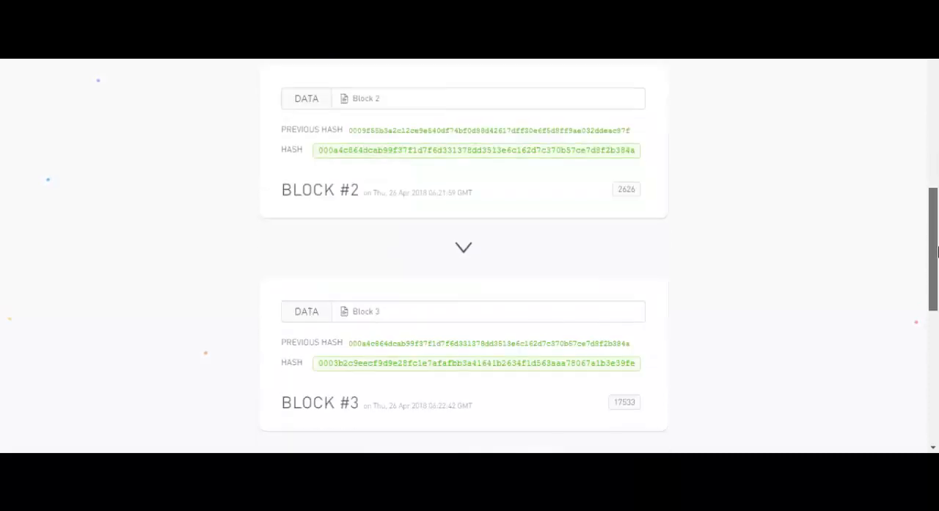
pyautogui.scroll(-3)
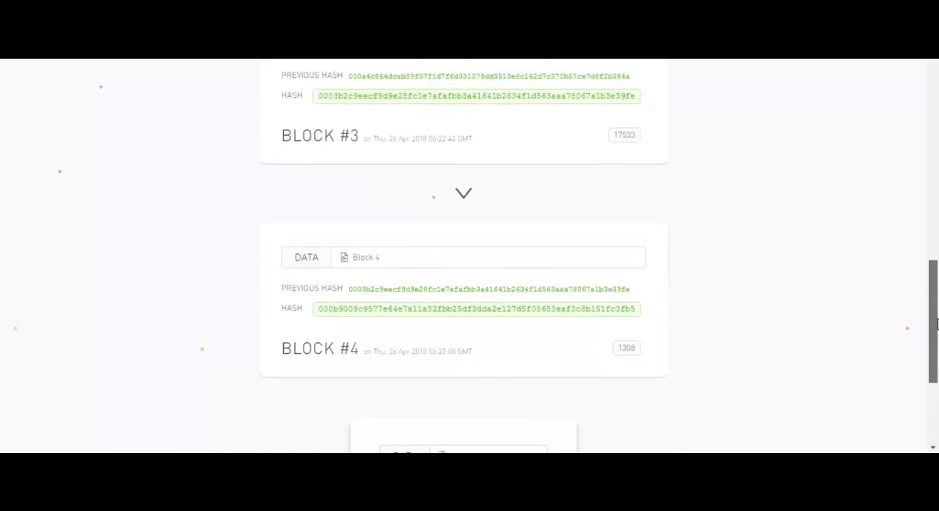
pyautogui.moveTo(551, 257)
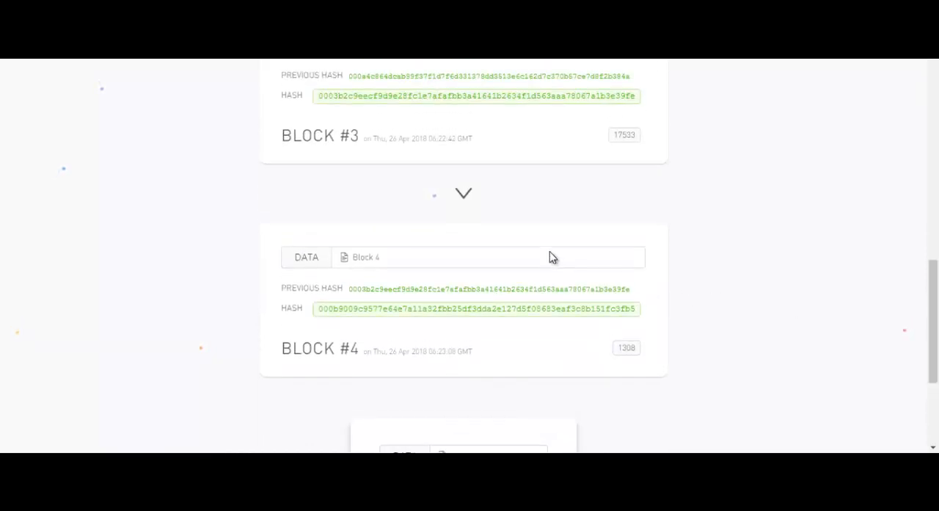
# - Delete a character from Mimi's Block #4 data and re-mine it for a new valid hash
pyautogui.click(462, 257)
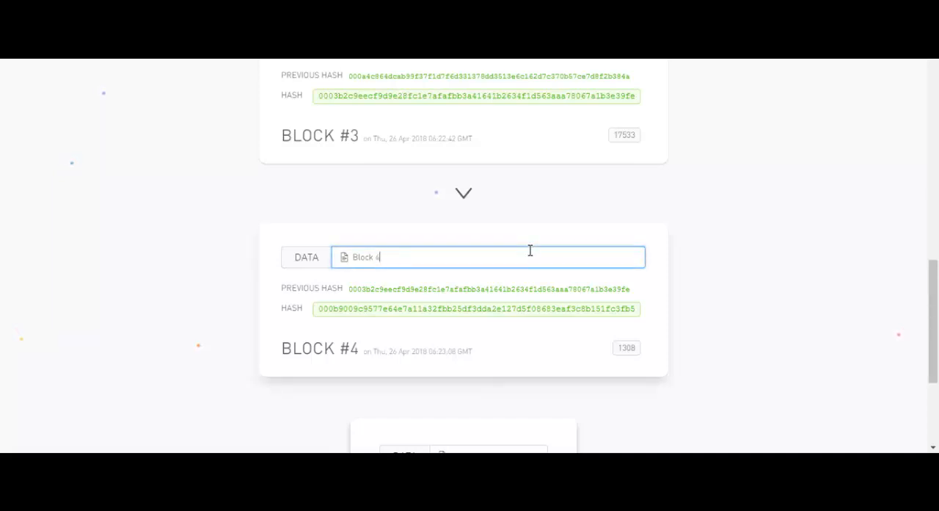
pyautogui.press('backspace')
pyautogui.write('5')
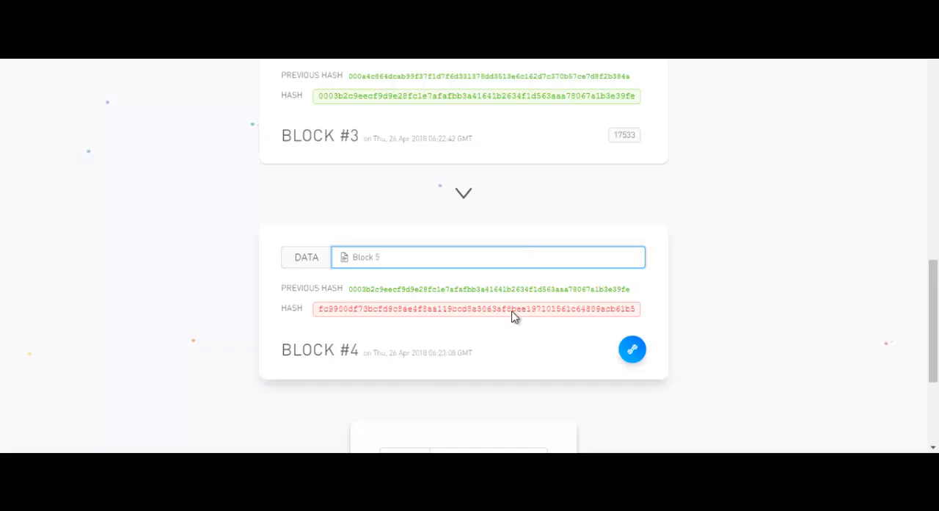
pyautogui.moveTo(380, 294)
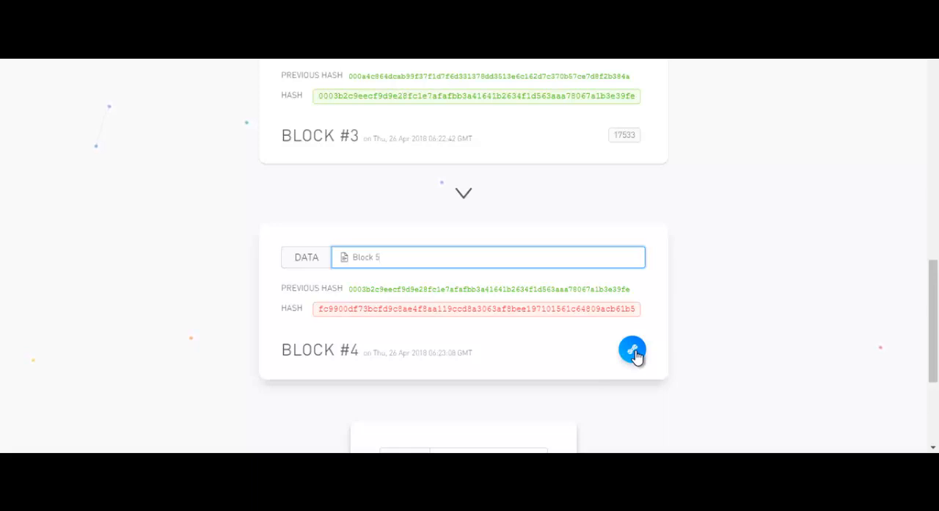
pyautogui.click(631, 350)
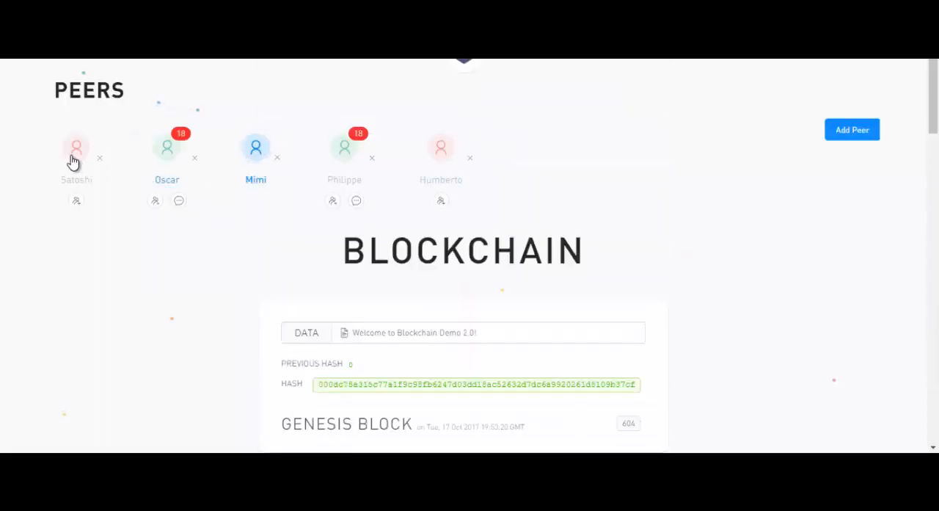
# - Highlight the leading digits of Satoshi's Block #4 hash for comparison
pyautogui.scroll(-3)
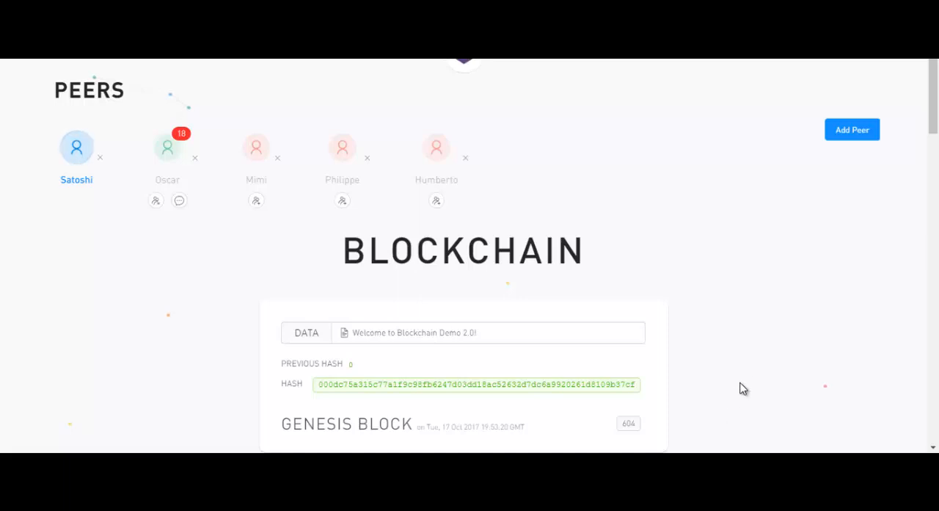
pyautogui.scroll(-3)
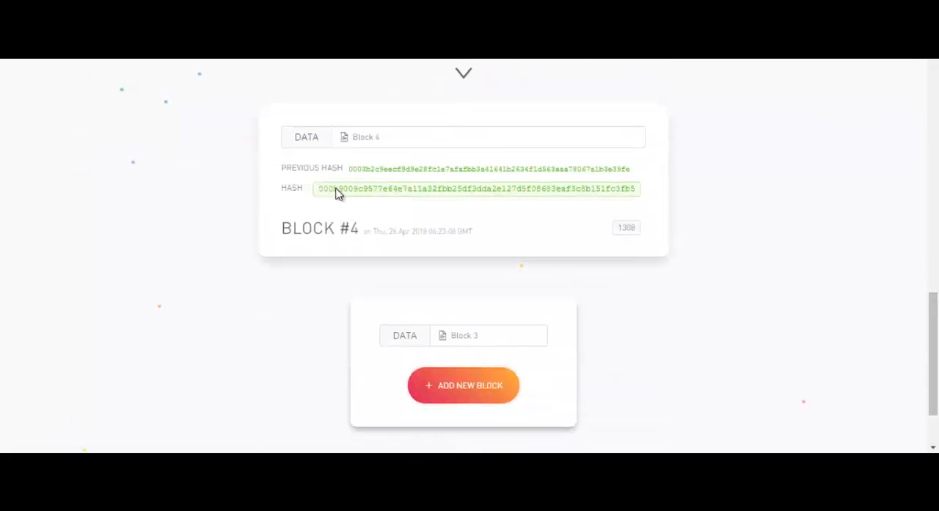
pyautogui.doubleClick(330, 188)
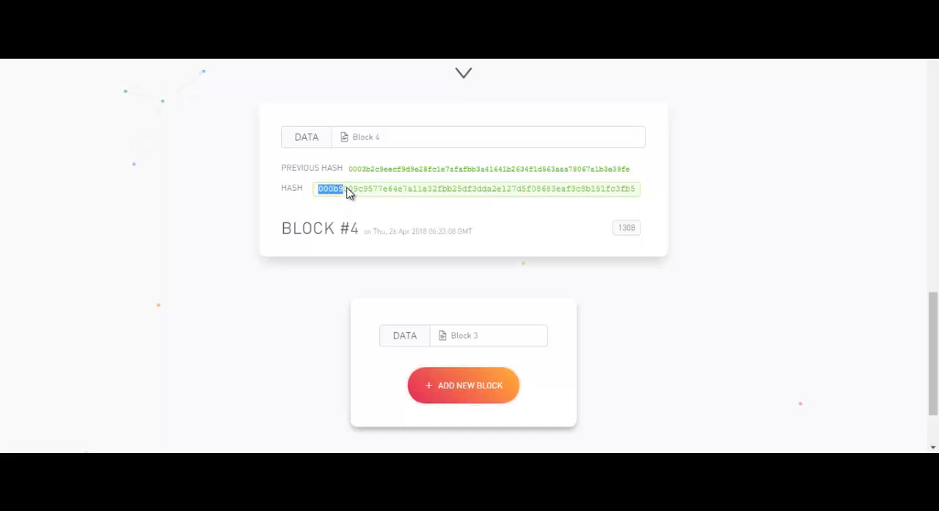
pyautogui.scroll(-3)
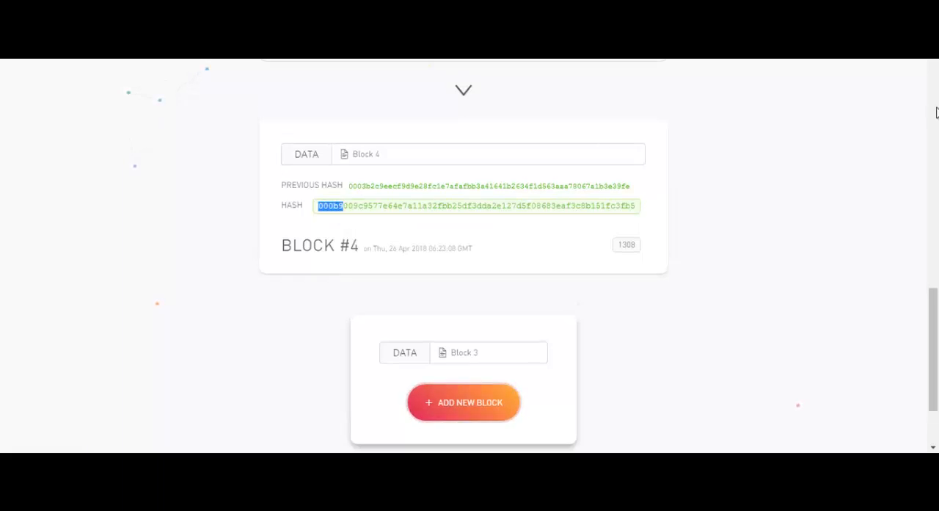
pyautogui.scroll(3)
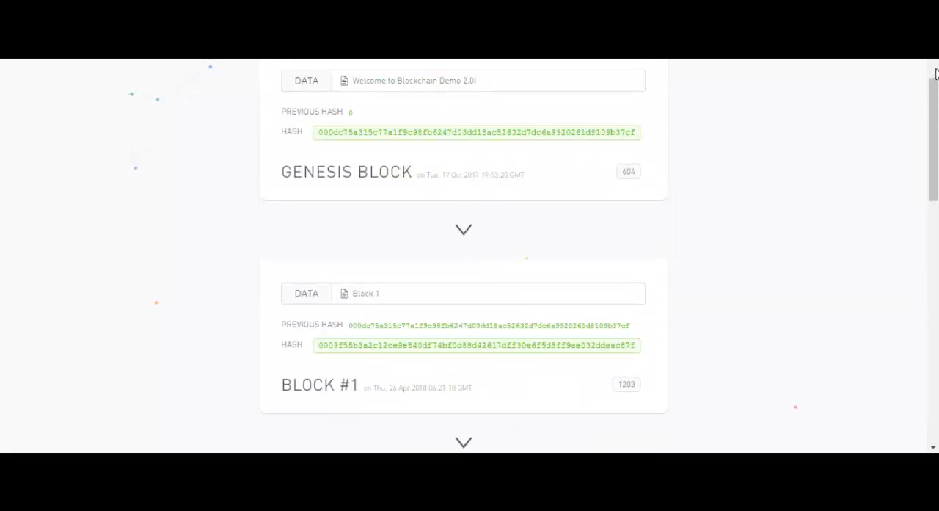
pyautogui.scroll(3)
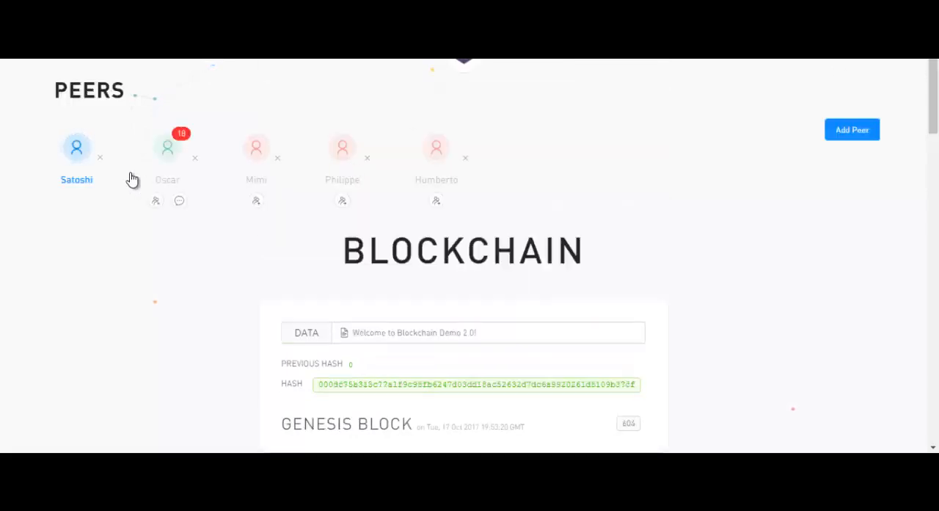
pyautogui.scroll(-3)
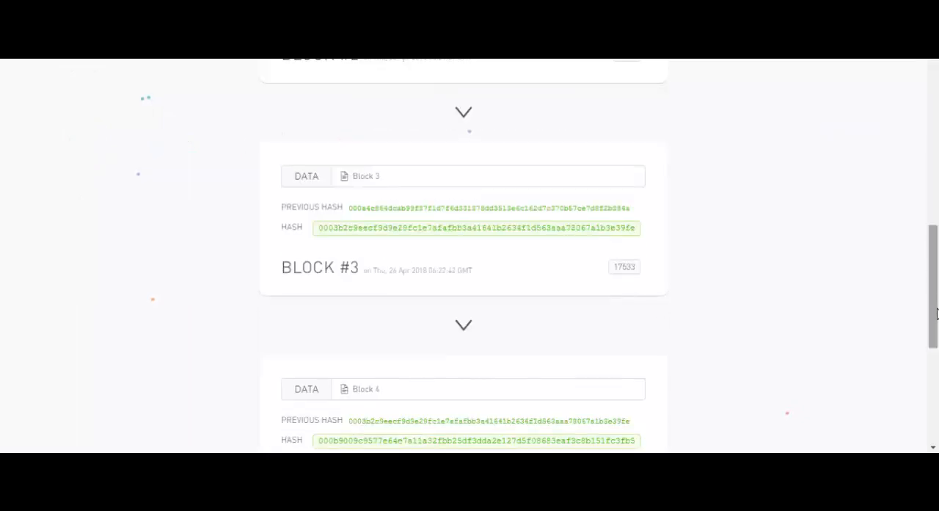
pyautogui.scroll(-3)
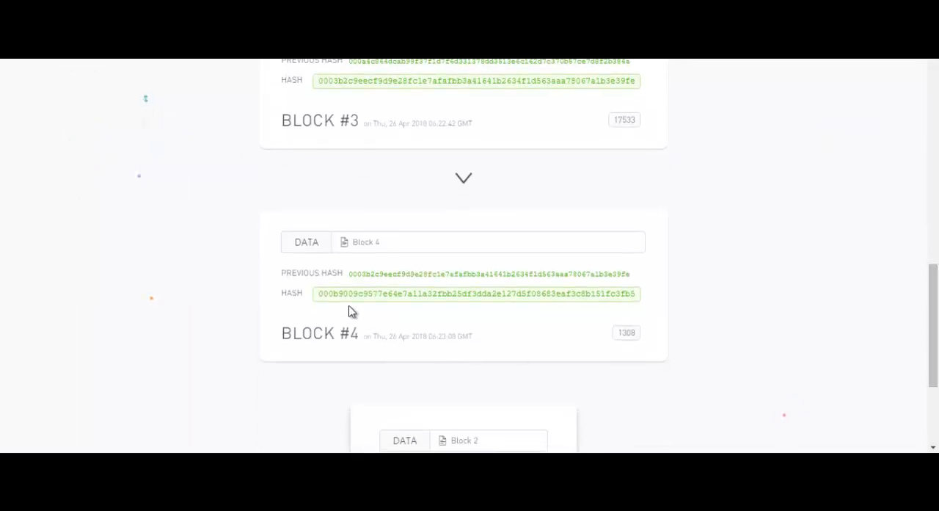
pyautogui.doubleClick(326, 293)
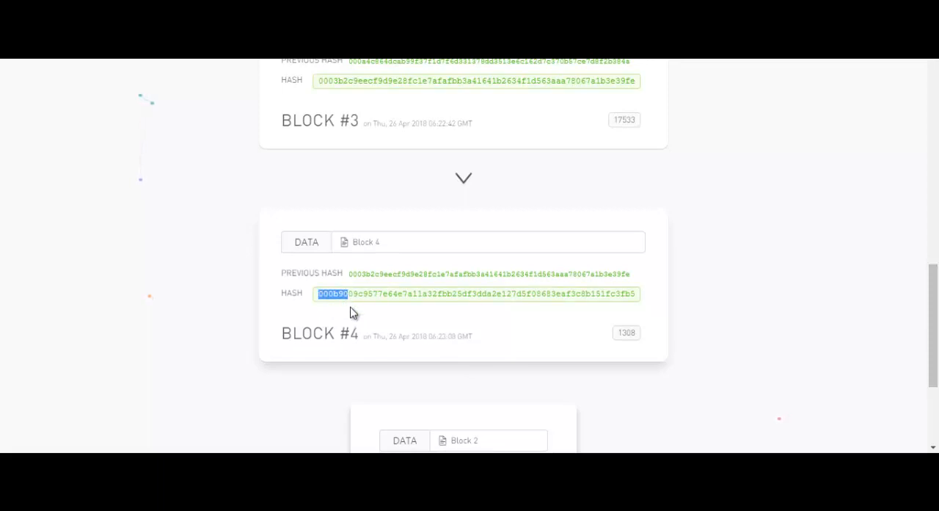
pyautogui.scroll(3)
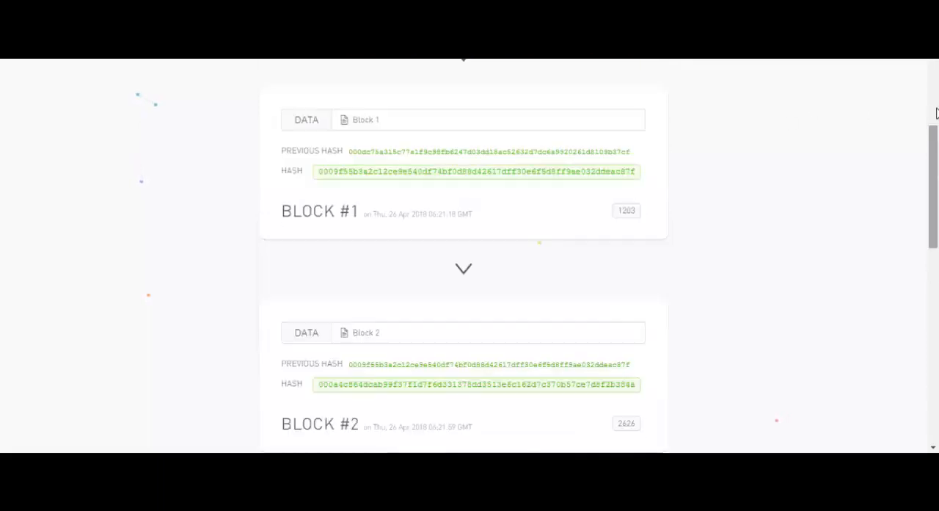
pyautogui.scroll(3)
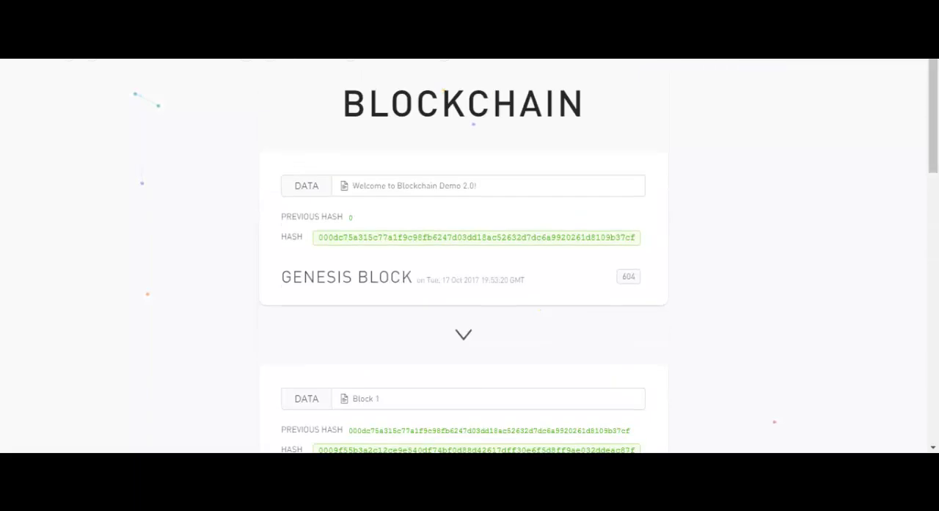
pyautogui.moveTo(740, 87)
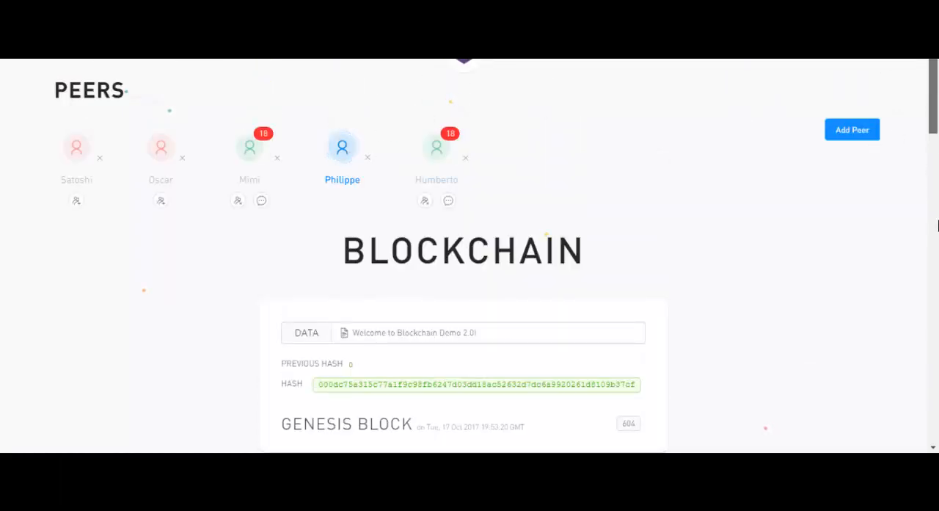
# - Highlight the start of Philippe's Block #4 hash for comparison
pyautogui.scroll(-3)
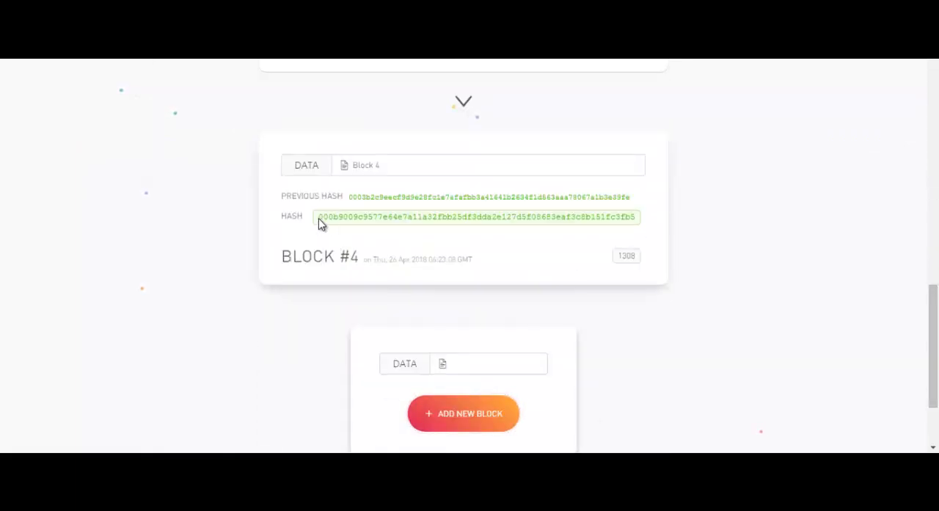
pyautogui.moveTo(317, 217); pyautogui.dragTo(352, 218)
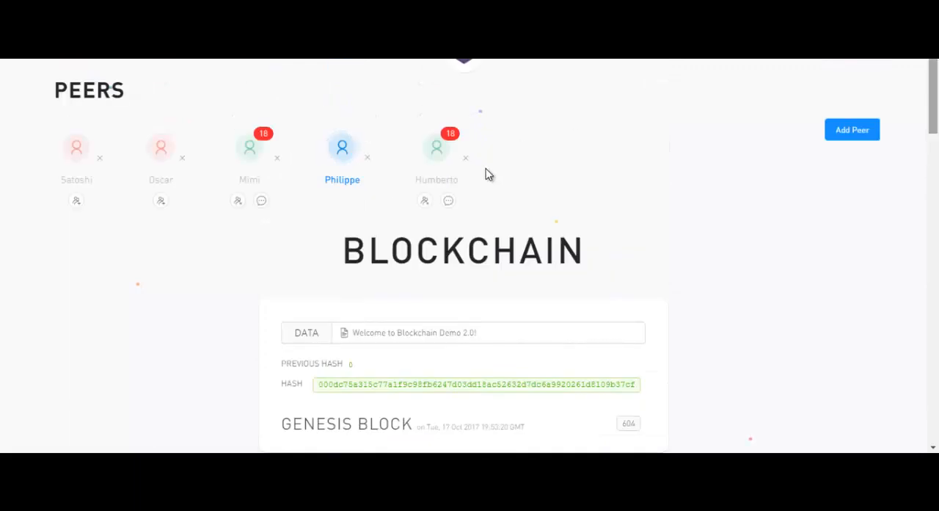
pyautogui.moveTo(436, 154)
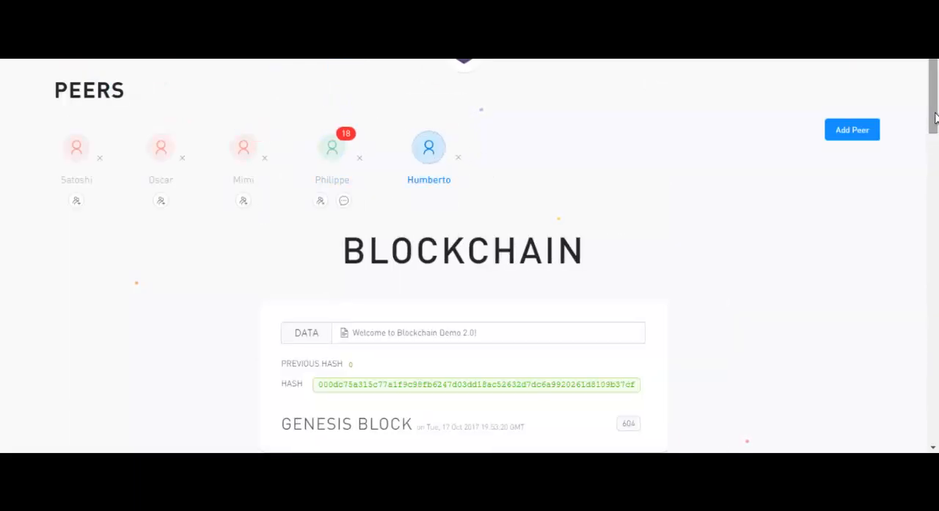
# - Scroll to Humberto's Block #4 hash (nonce 1308) to compare it
pyautogui.scroll(-3)
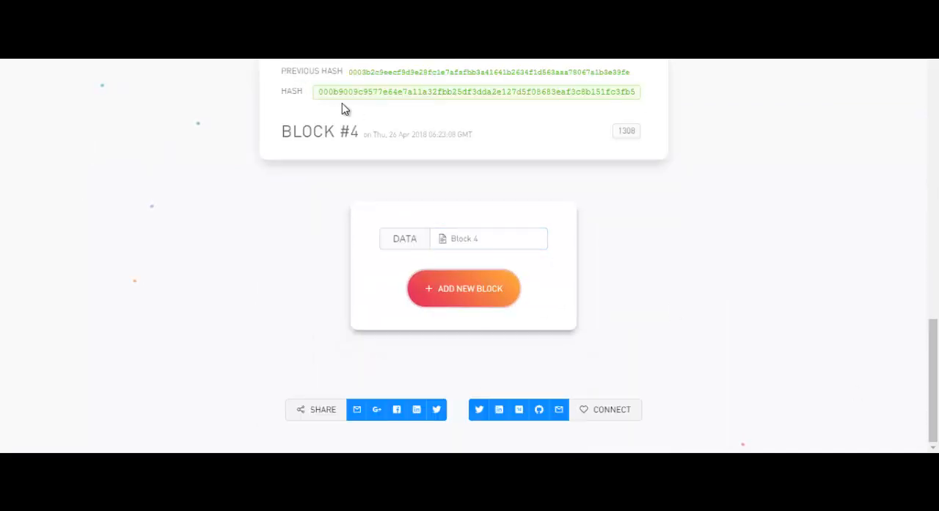
pyautogui.moveTo(334, 97)
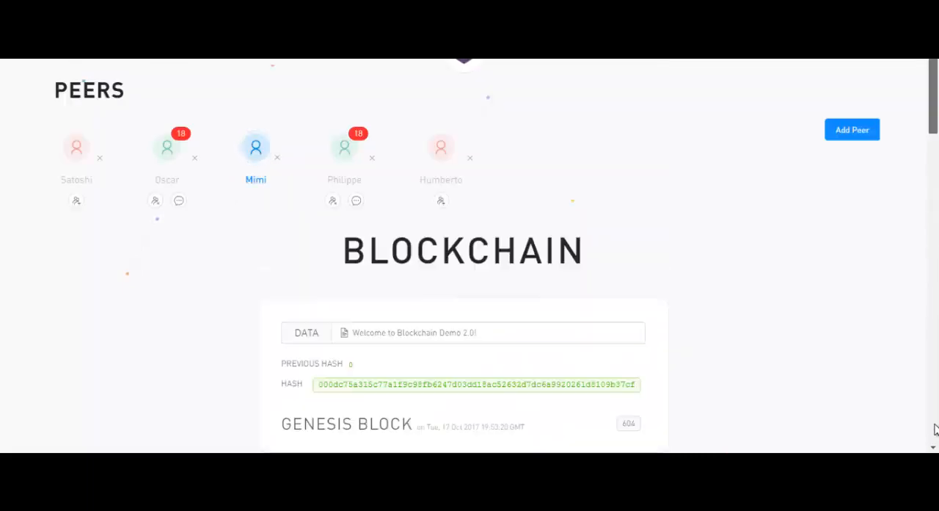
# - View Mimi's re-mined Block #4 hash (nonce 3453), which differs from the other peers'
pyautogui.scroll(-3)
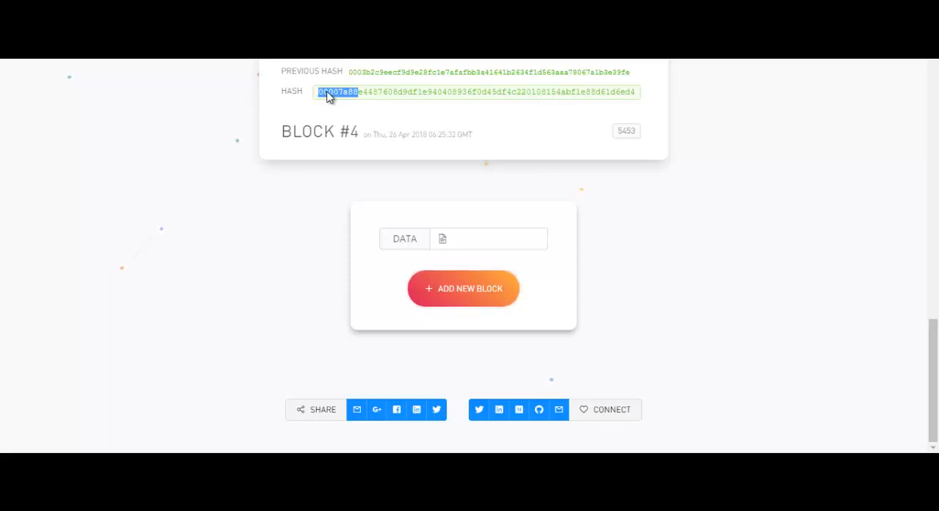
pyautogui.moveTo(763, 144)
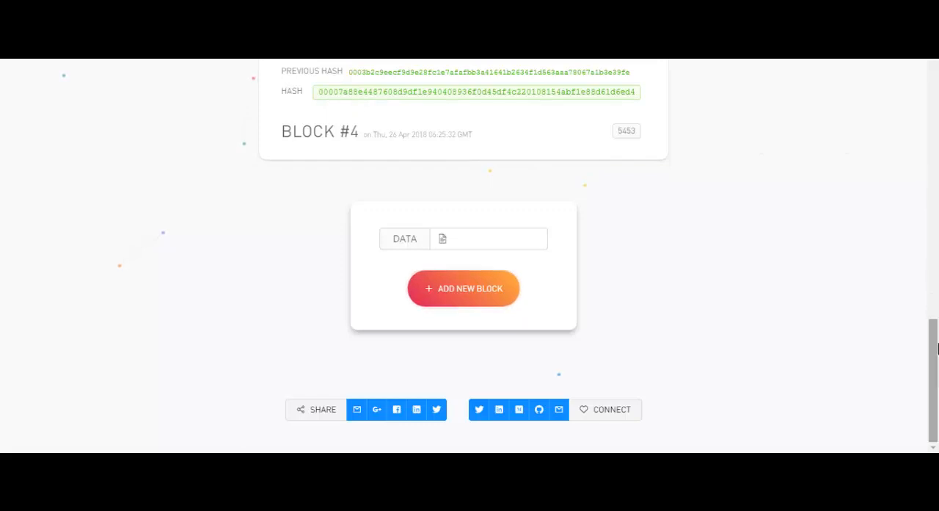
pyautogui.scroll(3)
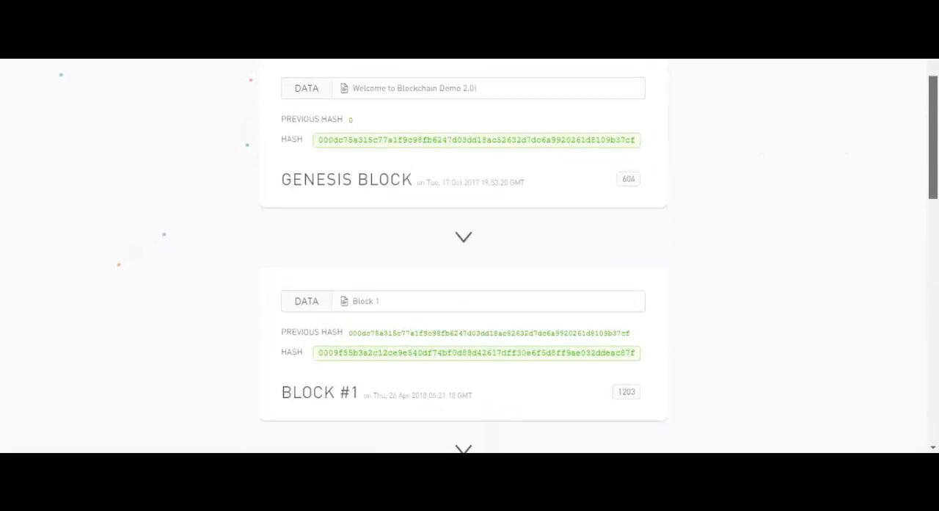